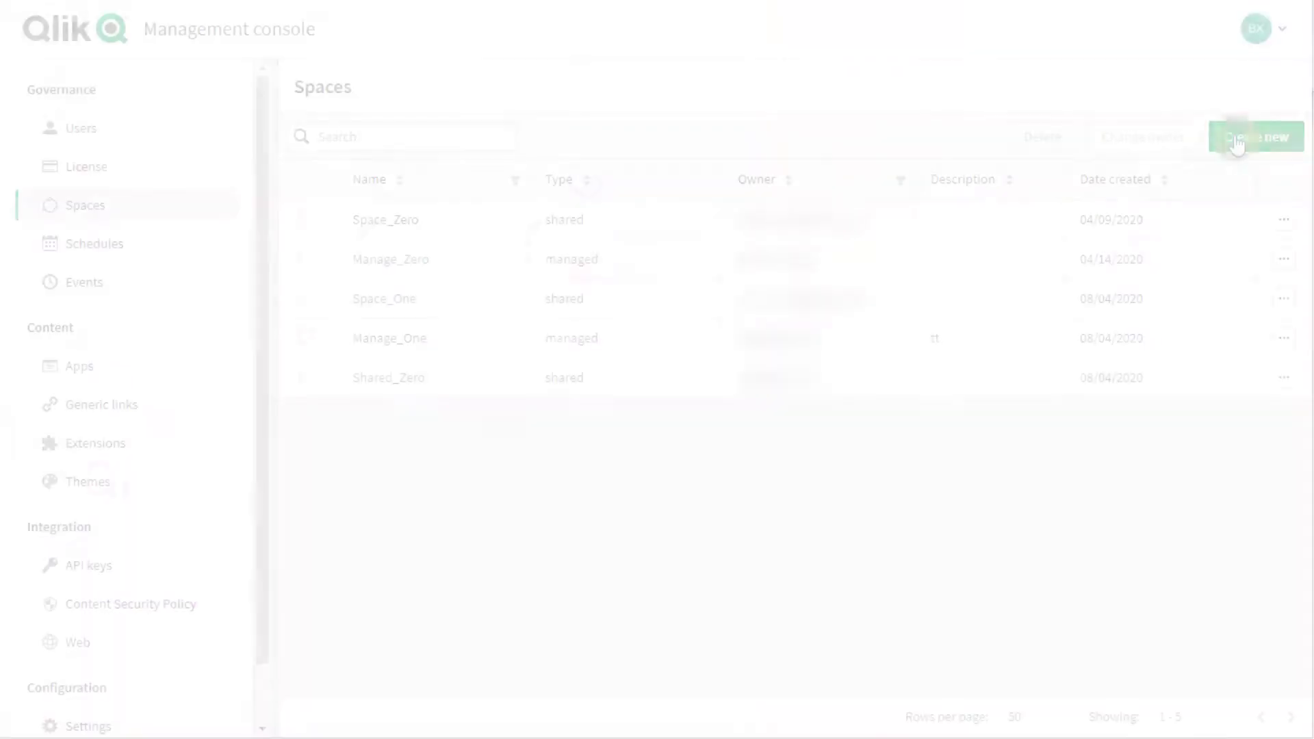
# Show the management console's Apps list, where Movies Database.qvw has no space
pyautogui.click(1256, 137)
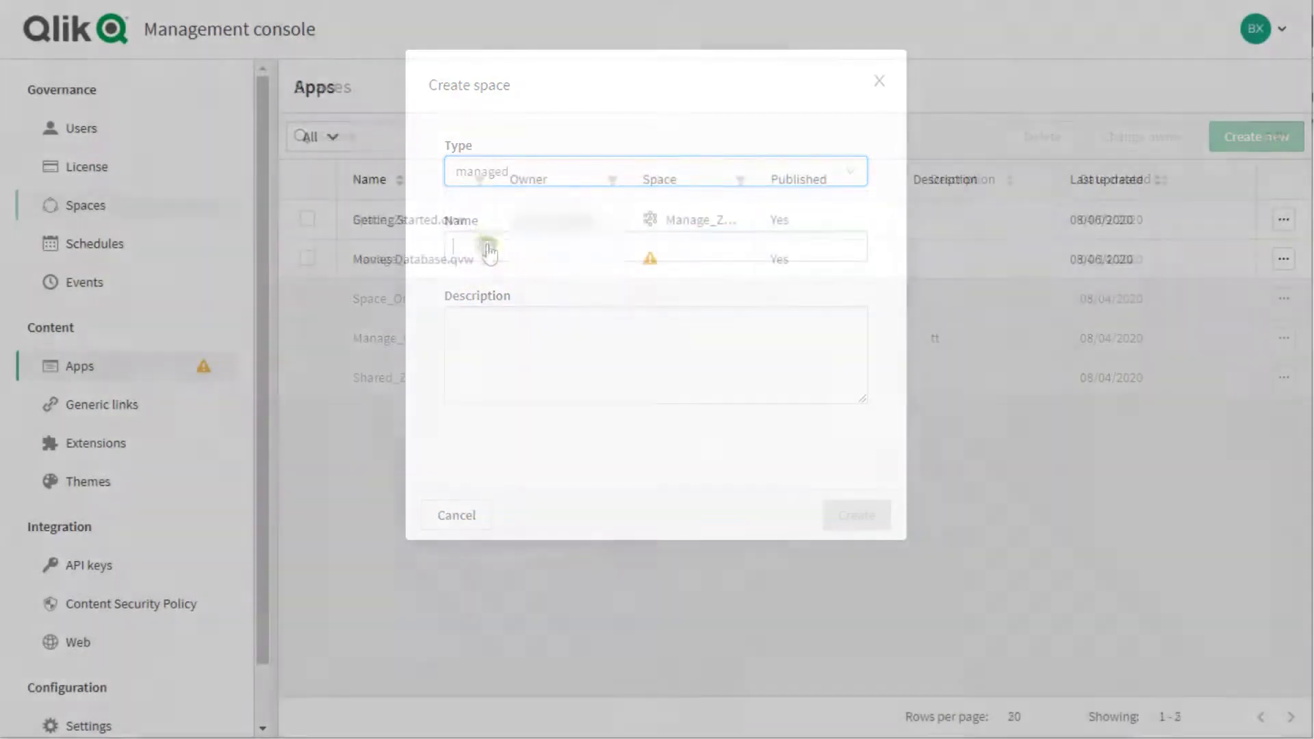
pyautogui.click(456, 515)
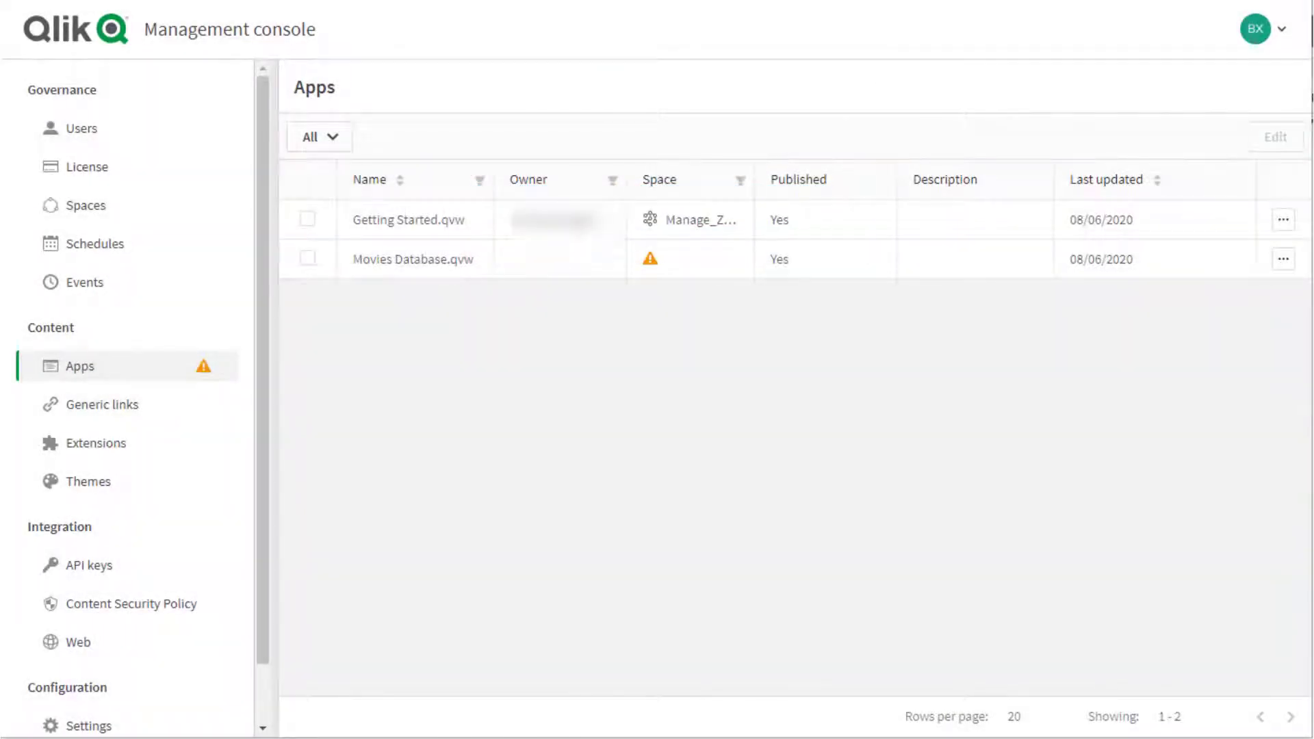
pyautogui.moveTo(1250, 388)
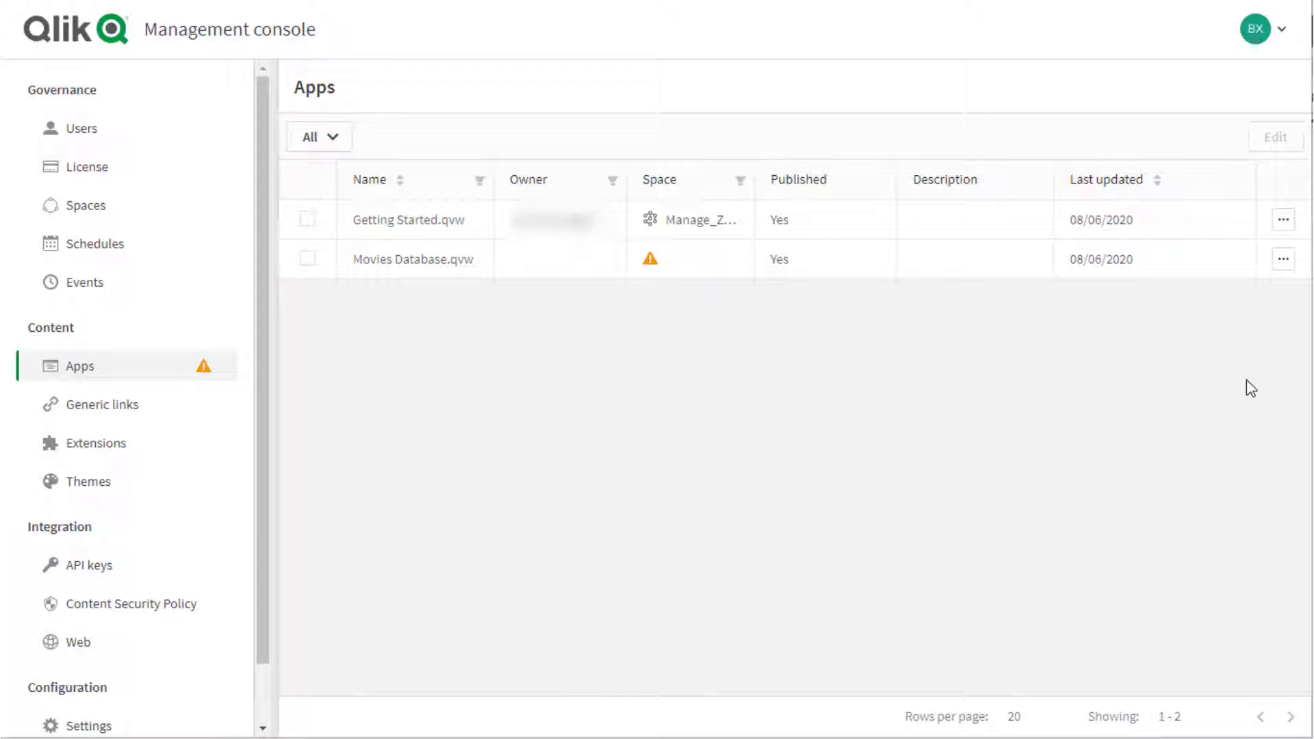
pyautogui.moveTo(1258, 322)
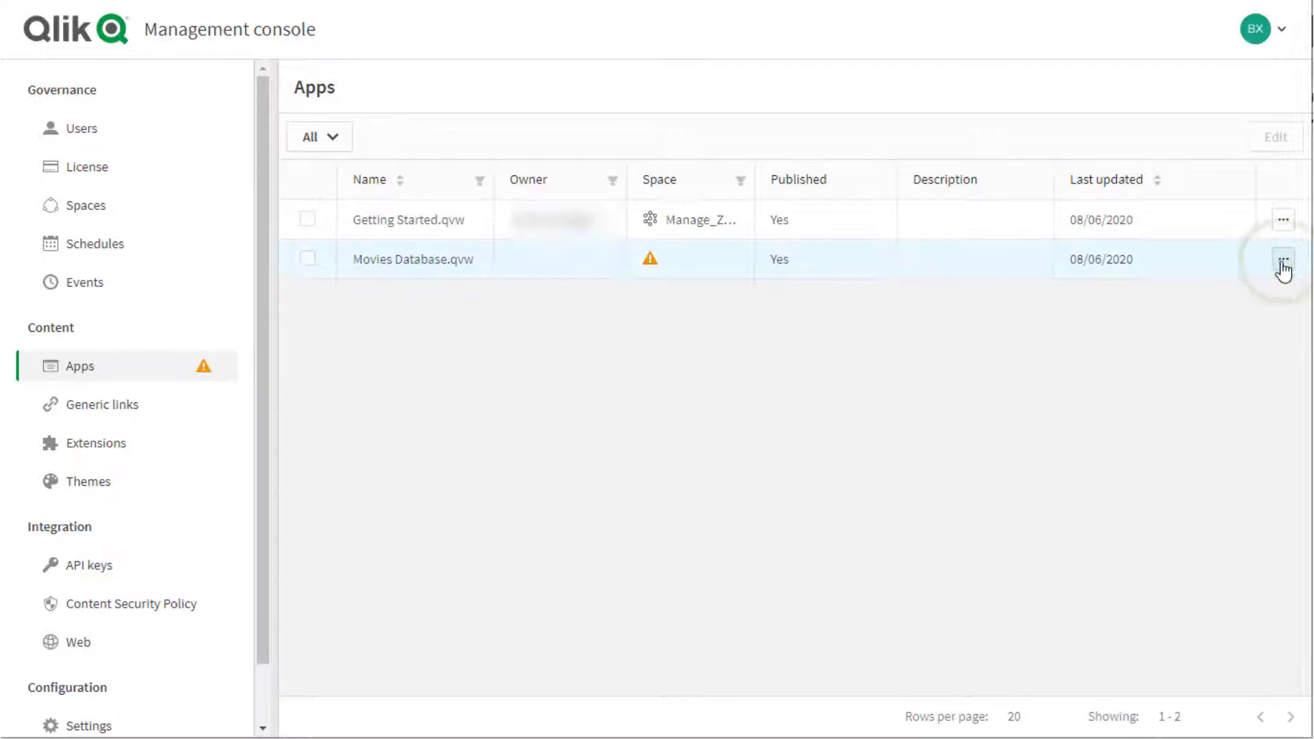
# Set Movies Database.qvw's managed space to Manage_Zero and save the change
pyautogui.click(1284, 258)
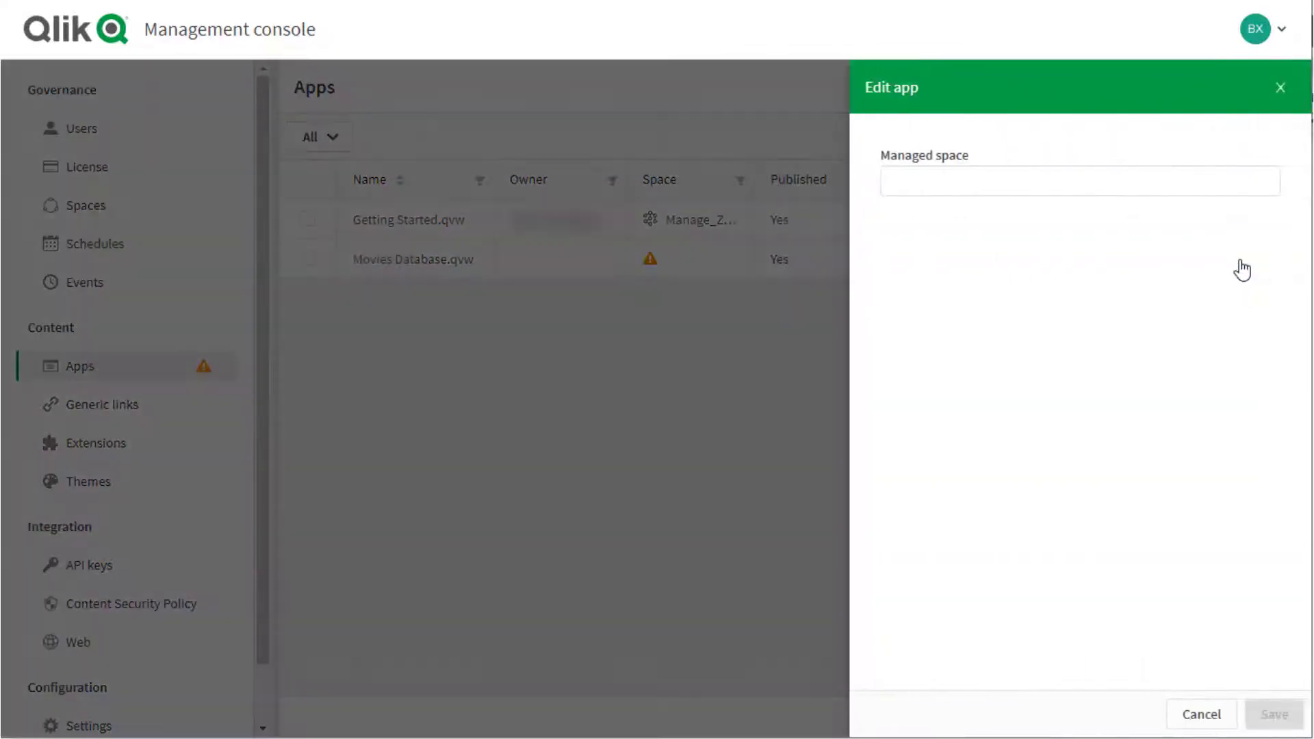
pyautogui.click(1079, 180)
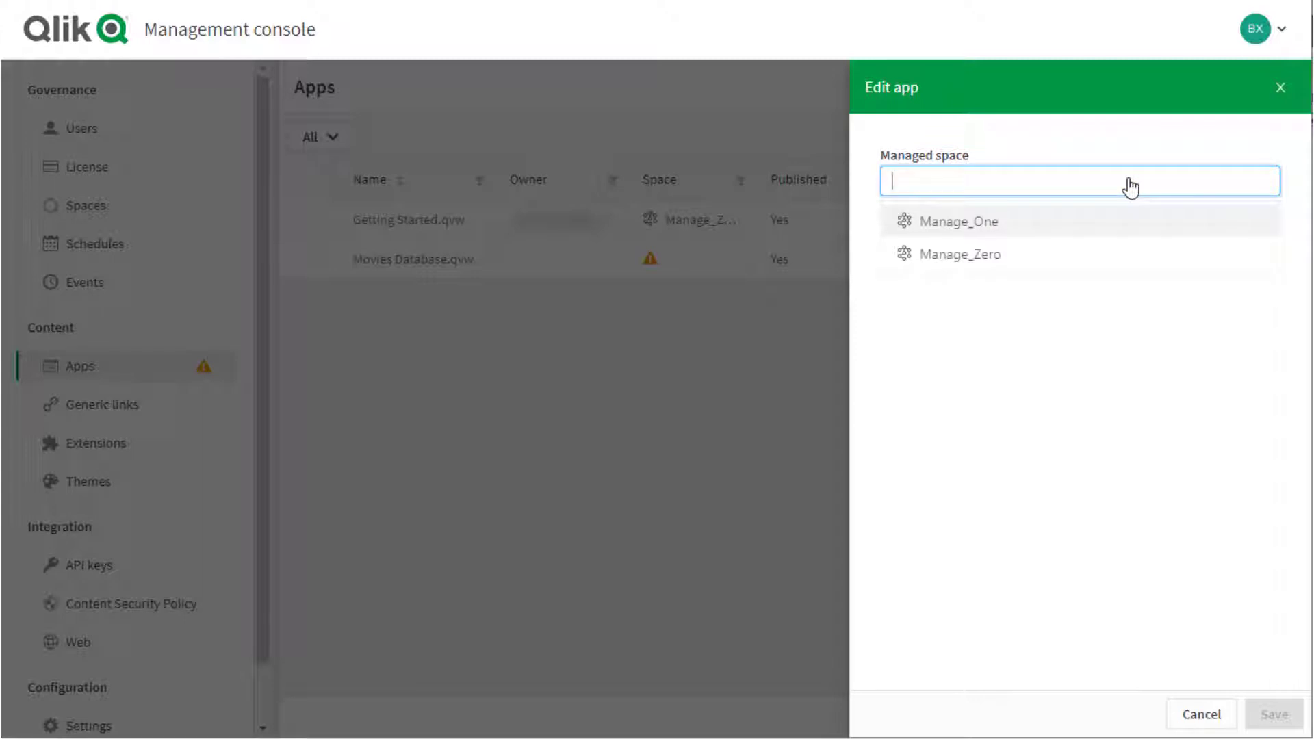
pyautogui.moveTo(1015, 253)
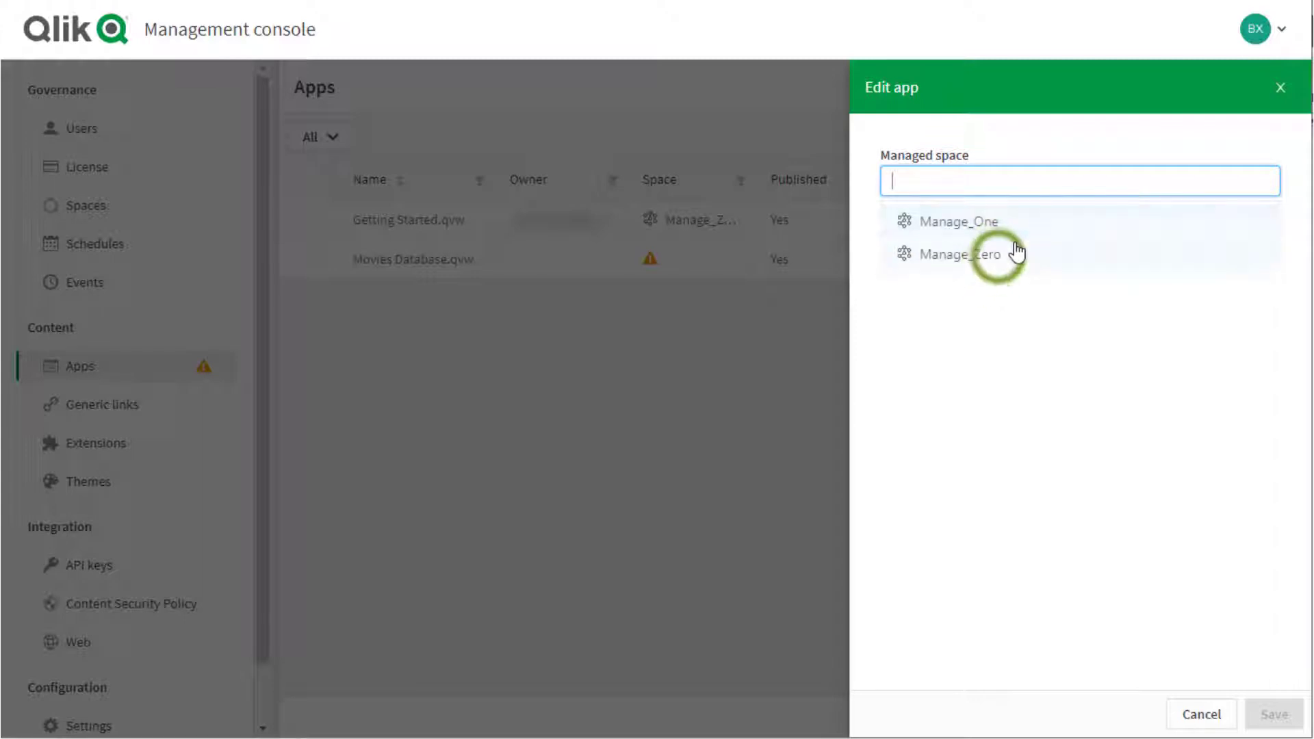
pyautogui.click(959, 254)
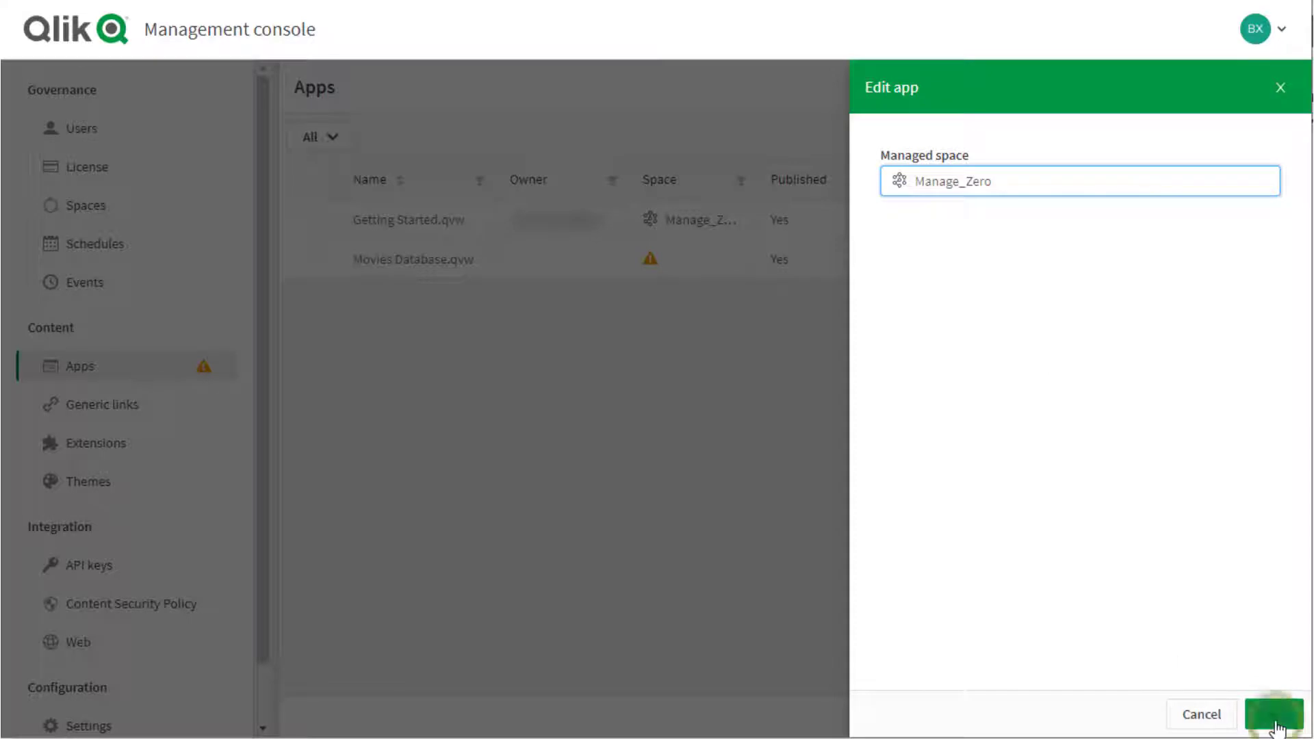
pyautogui.click(1274, 714)
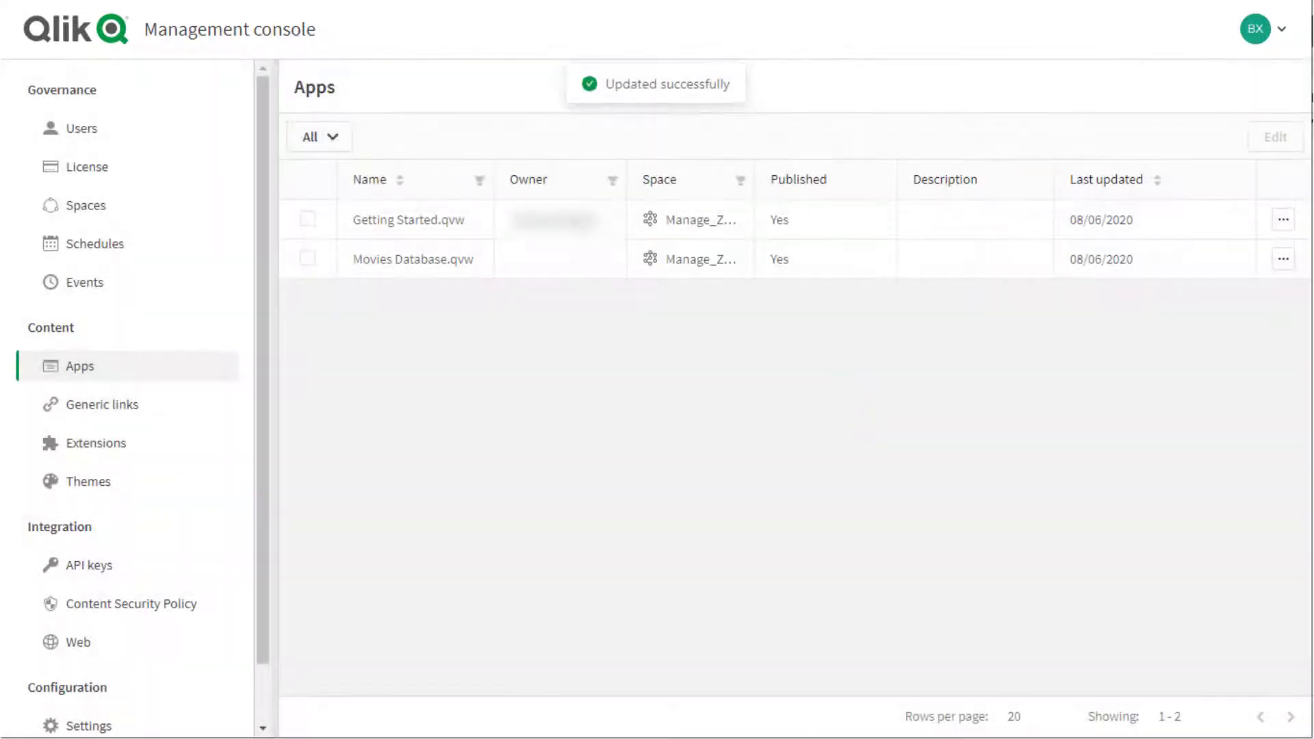
pyautogui.moveTo(1123, 631)
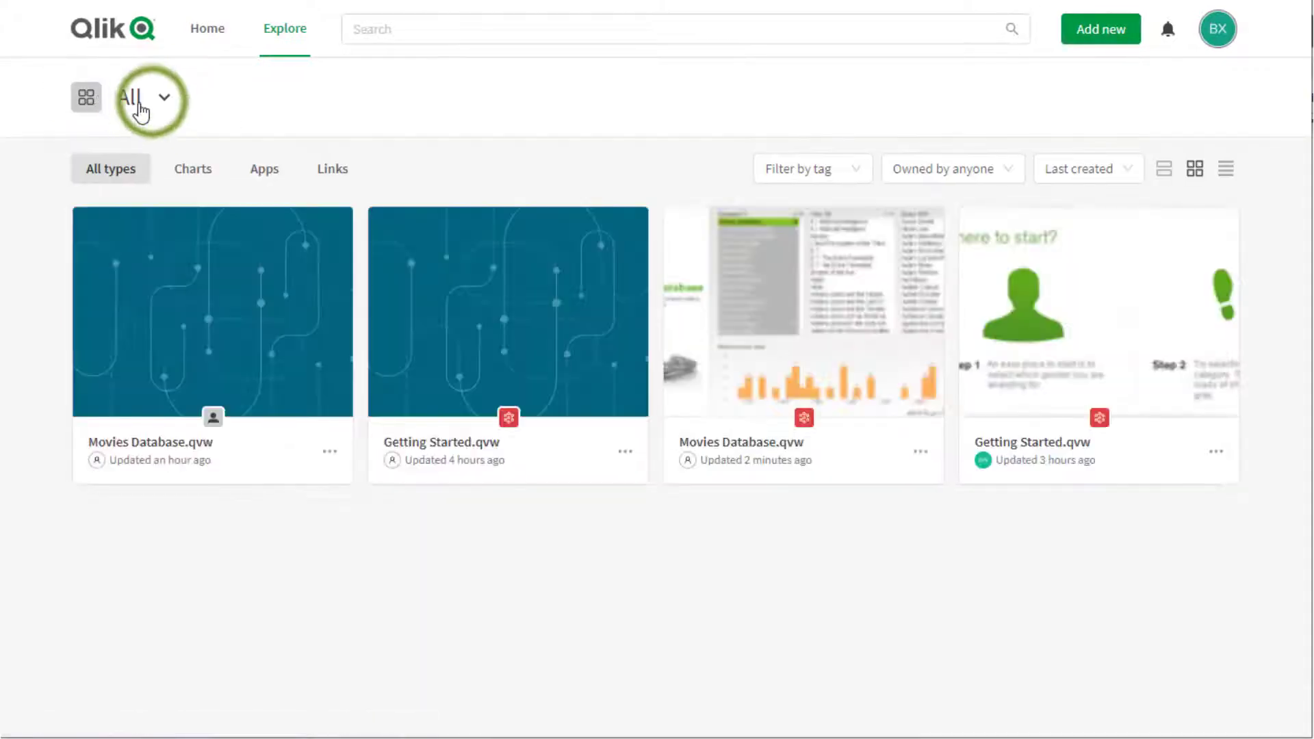
# Add a new user to the Manage_Zero space's members with the Can view role
pyautogui.click(139, 97)
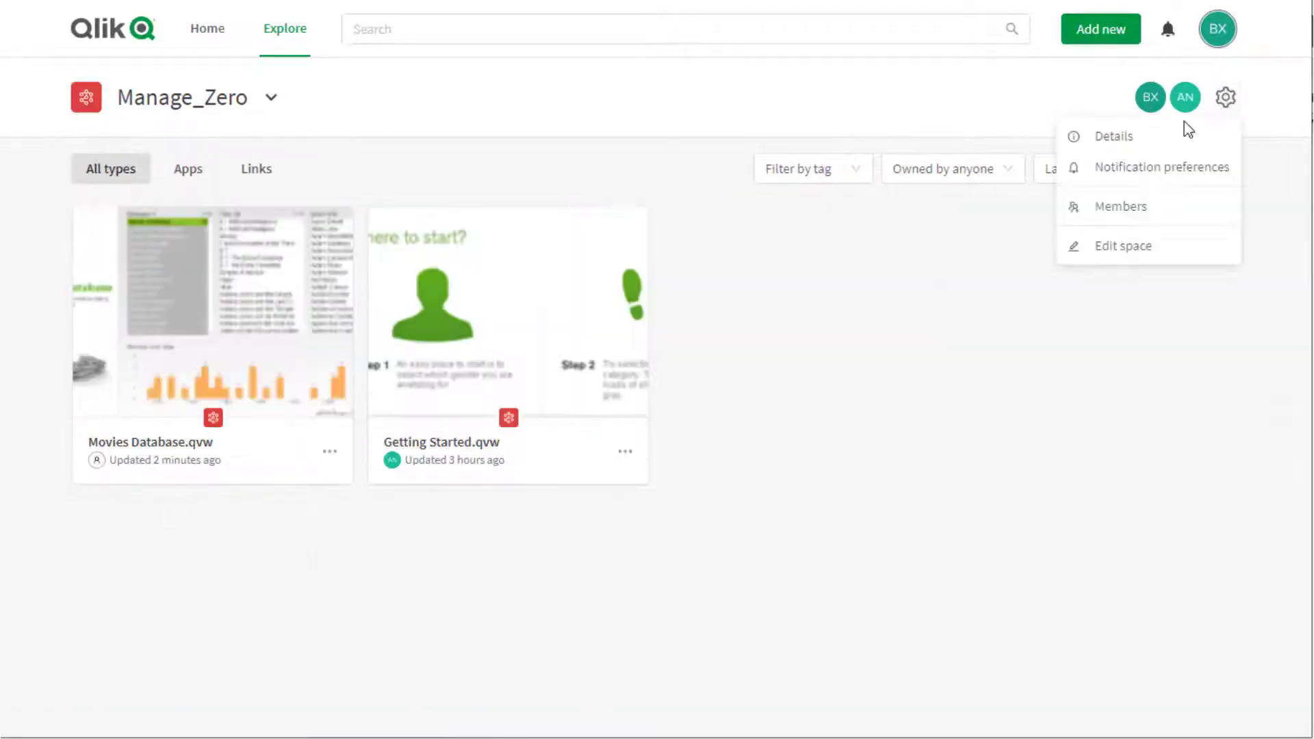
pyautogui.click(1121, 206)
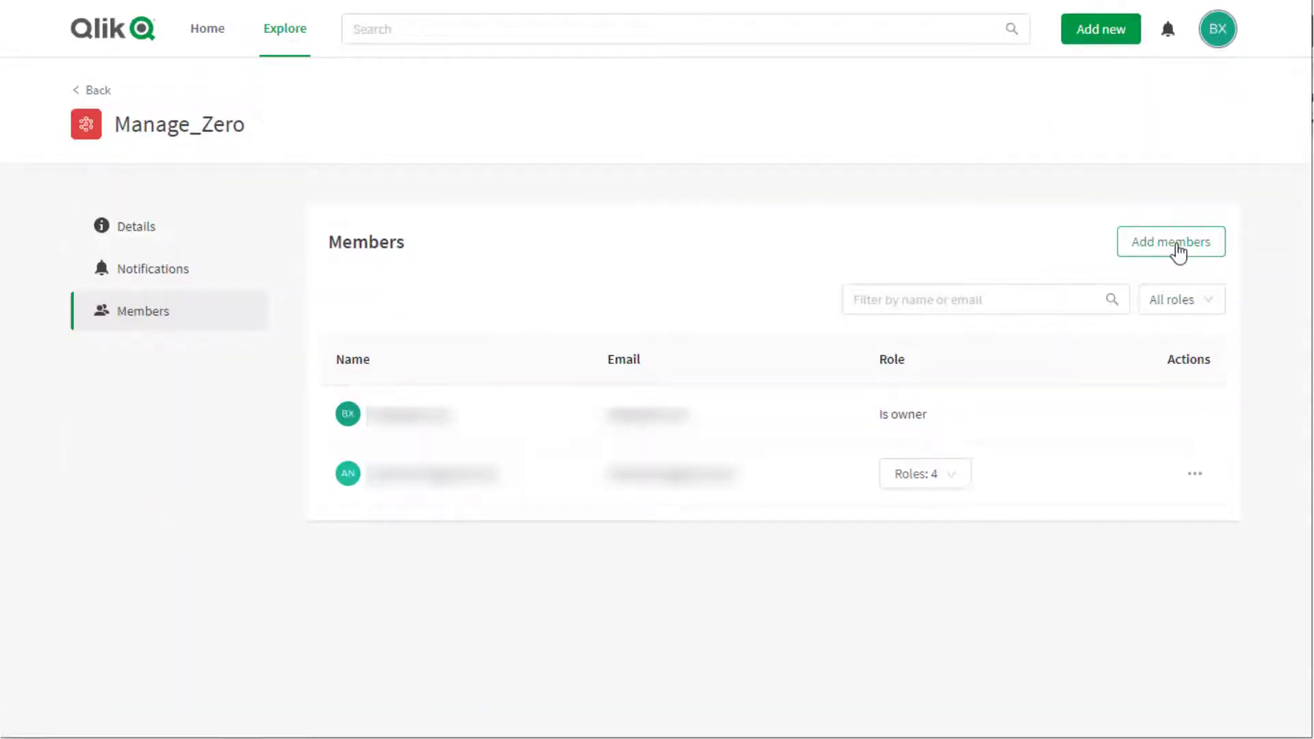
pyautogui.click(1170, 242)
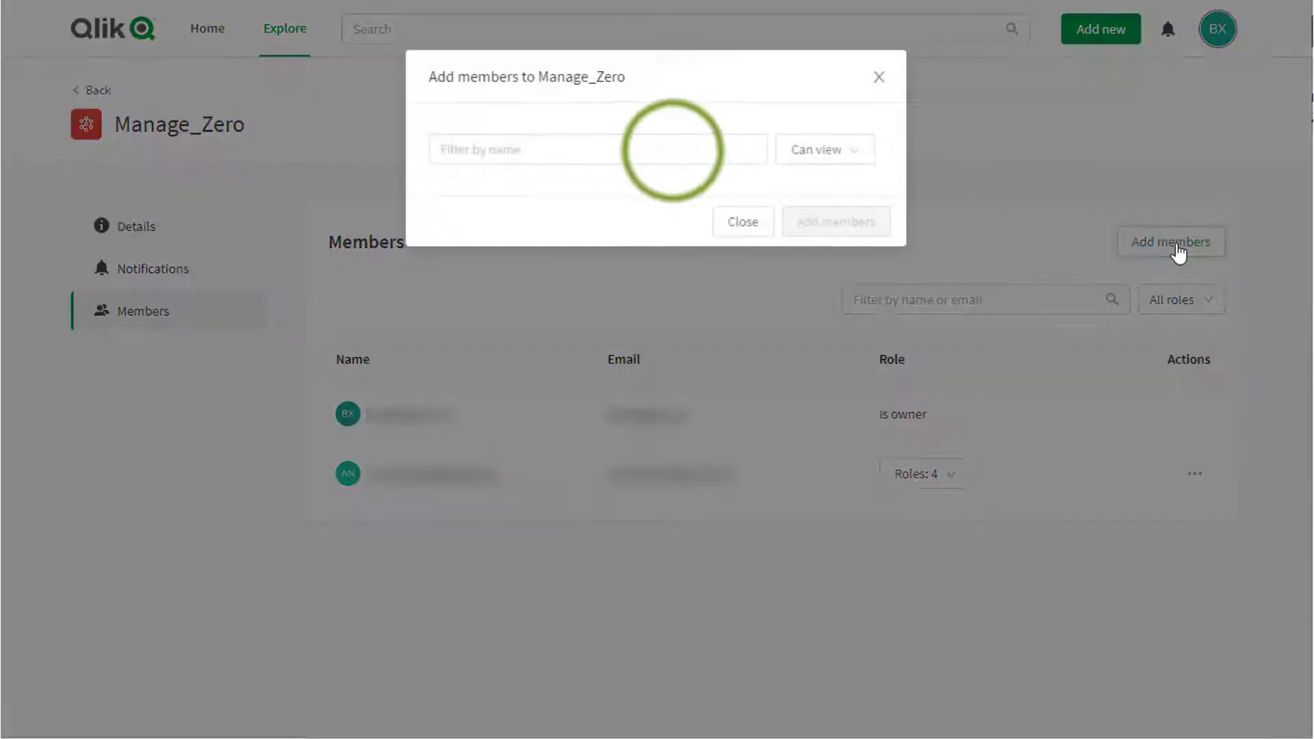
pyautogui.click(597, 149)
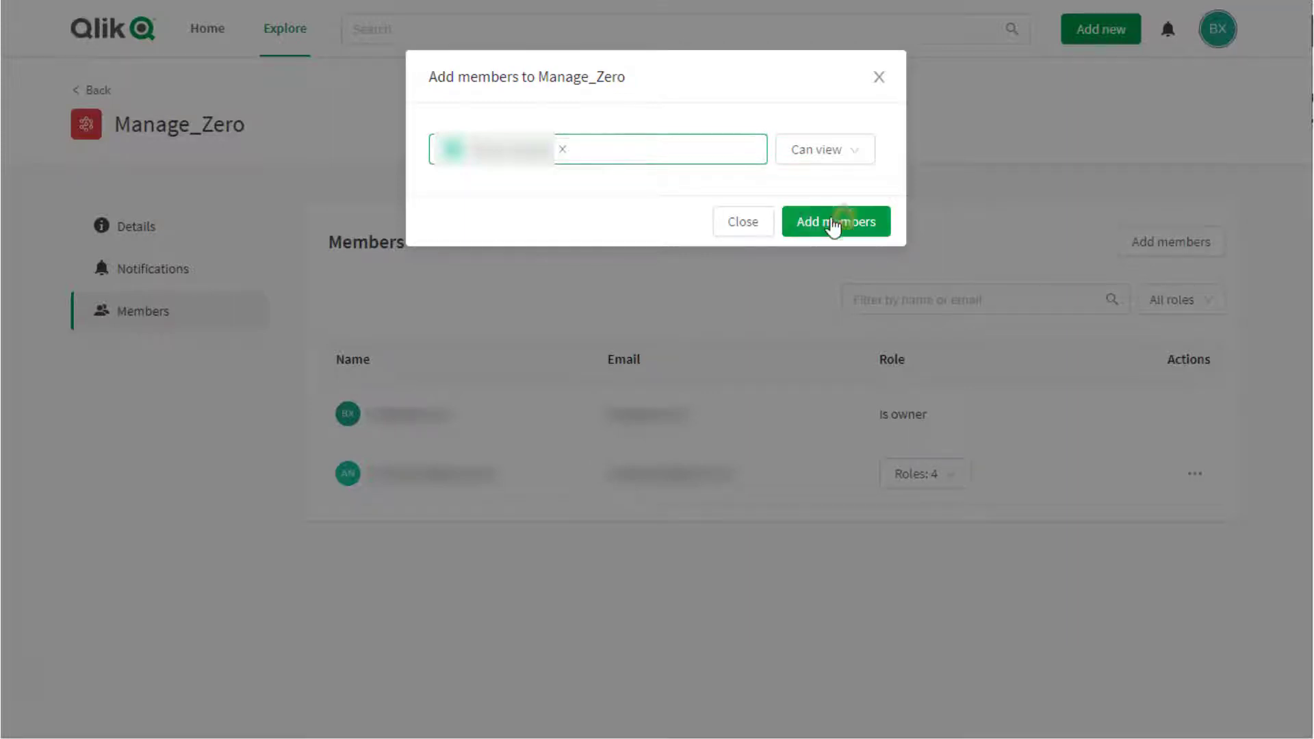
pyautogui.click(836, 221)
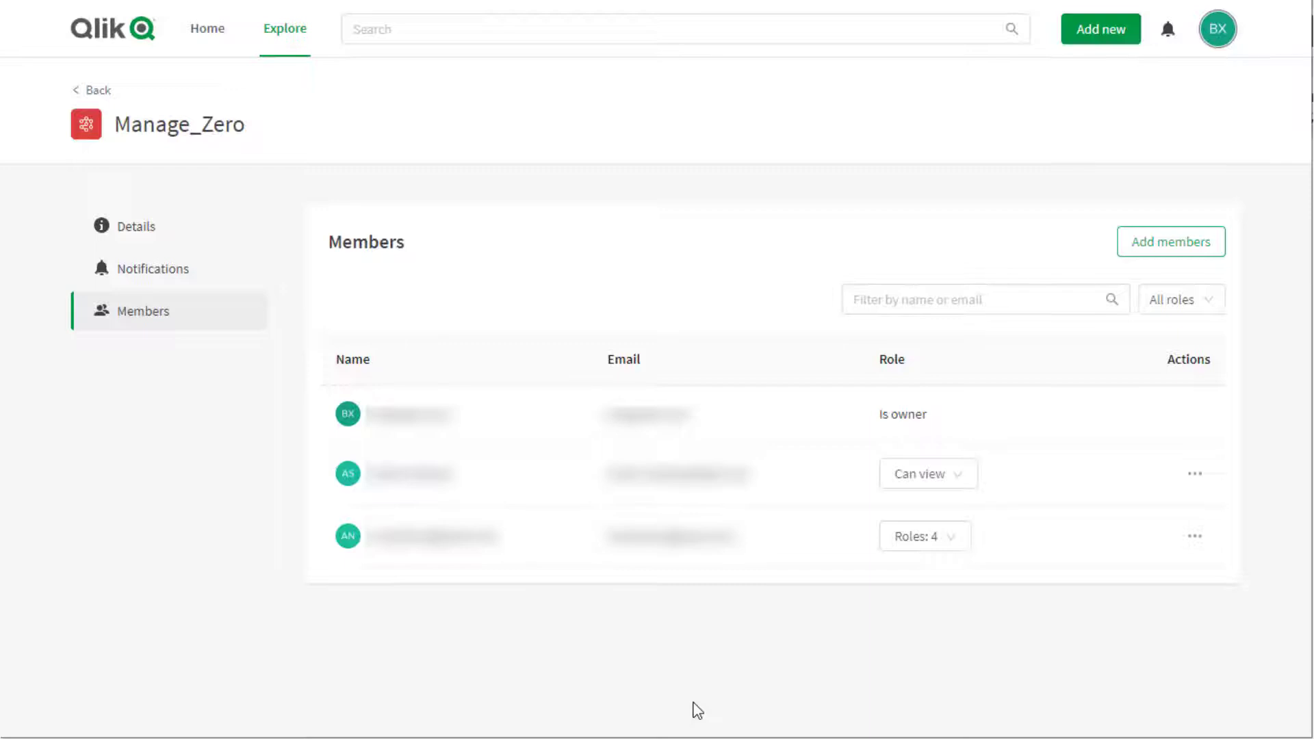
# Uncheck Can contribute, Can manage and Can publish for the four-role Manage_Zero member
pyautogui.click(956, 536)
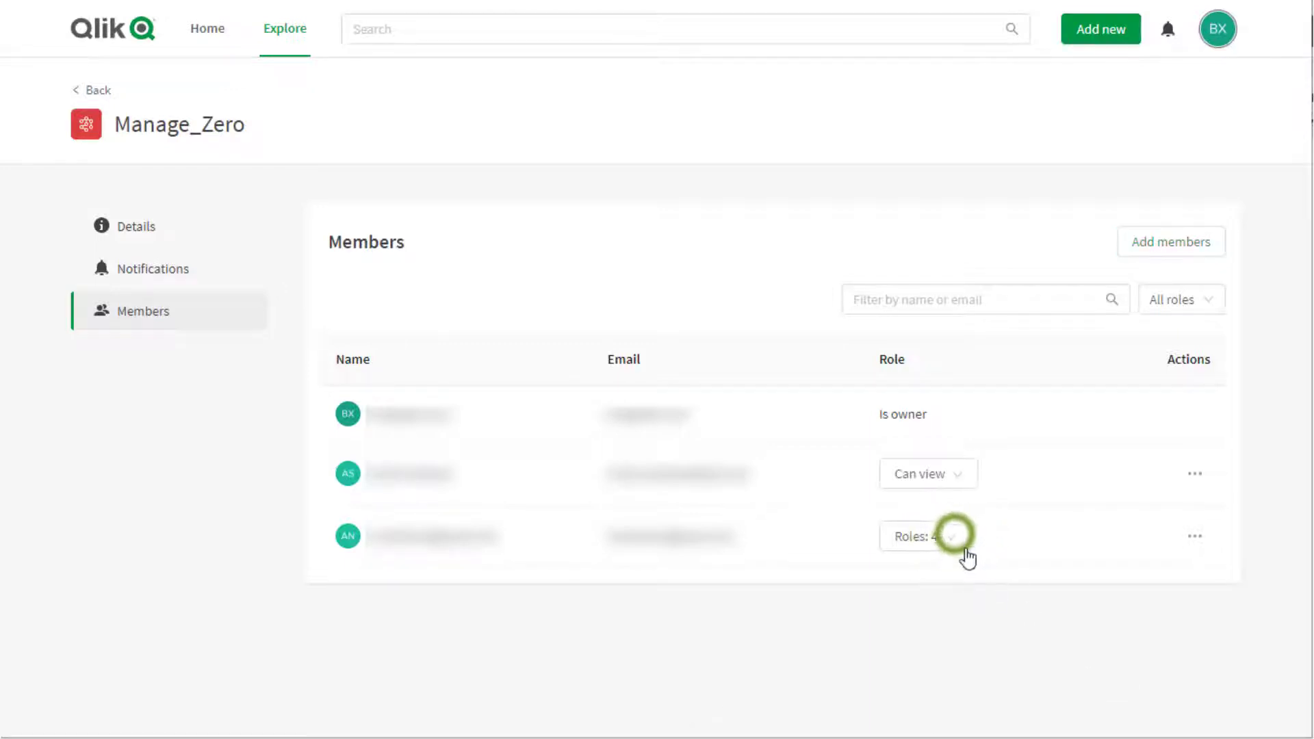
pyautogui.click(925, 537)
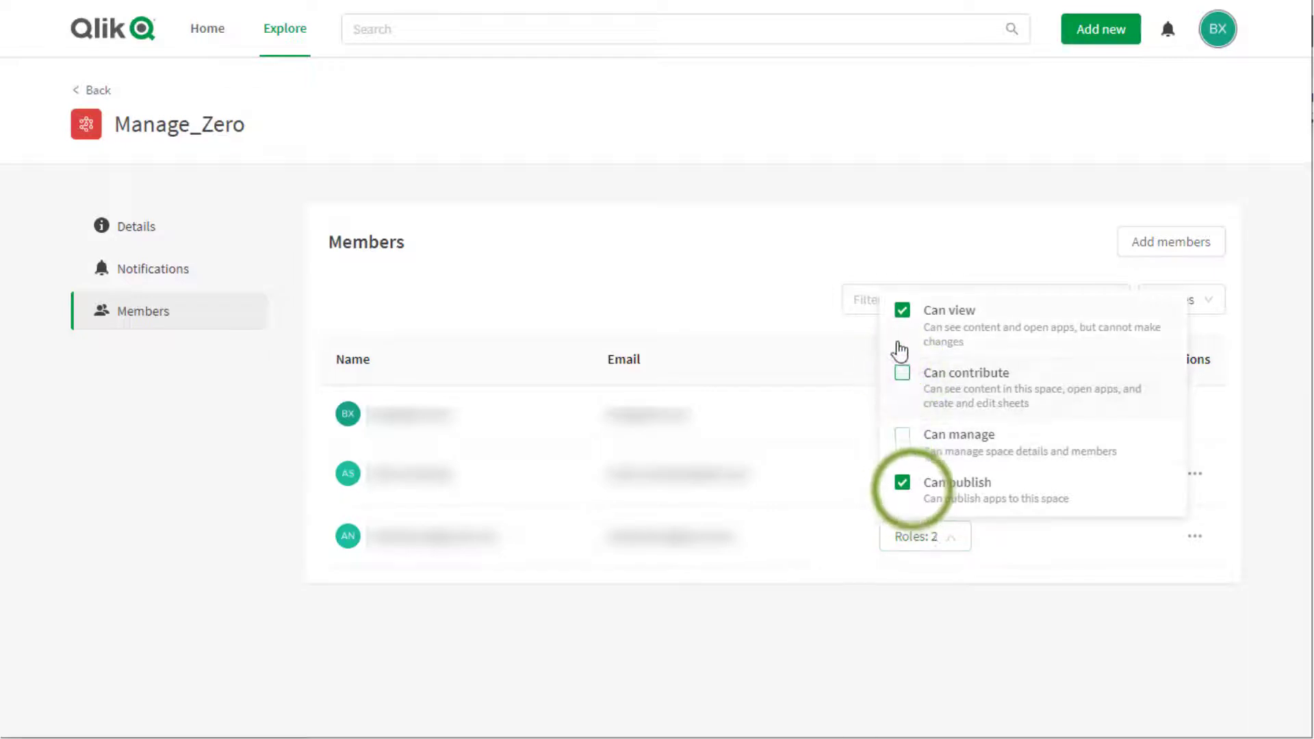
pyautogui.click(903, 482)
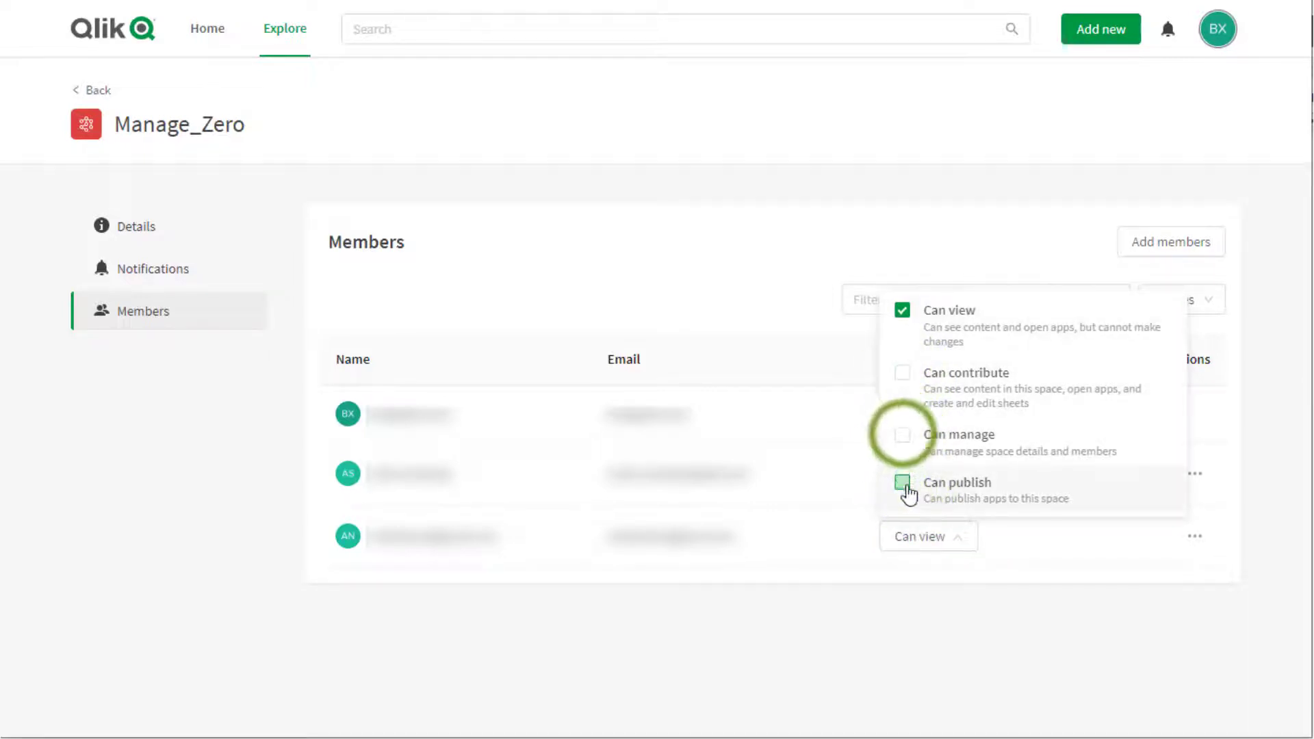
pyautogui.click(903, 434)
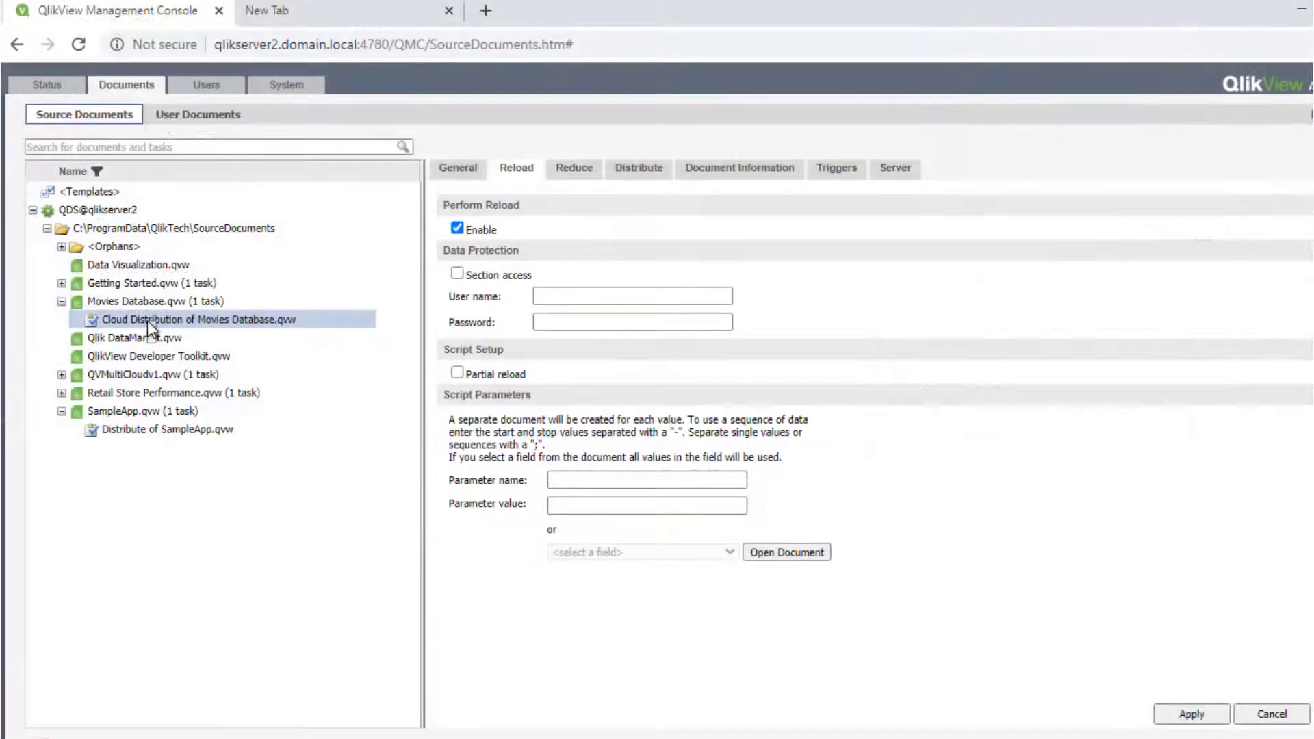
# Show the actions menu for Movies Database.qvw's Cloud Distribution task in QMC Source Documents
pyautogui.rightClick(197, 320)
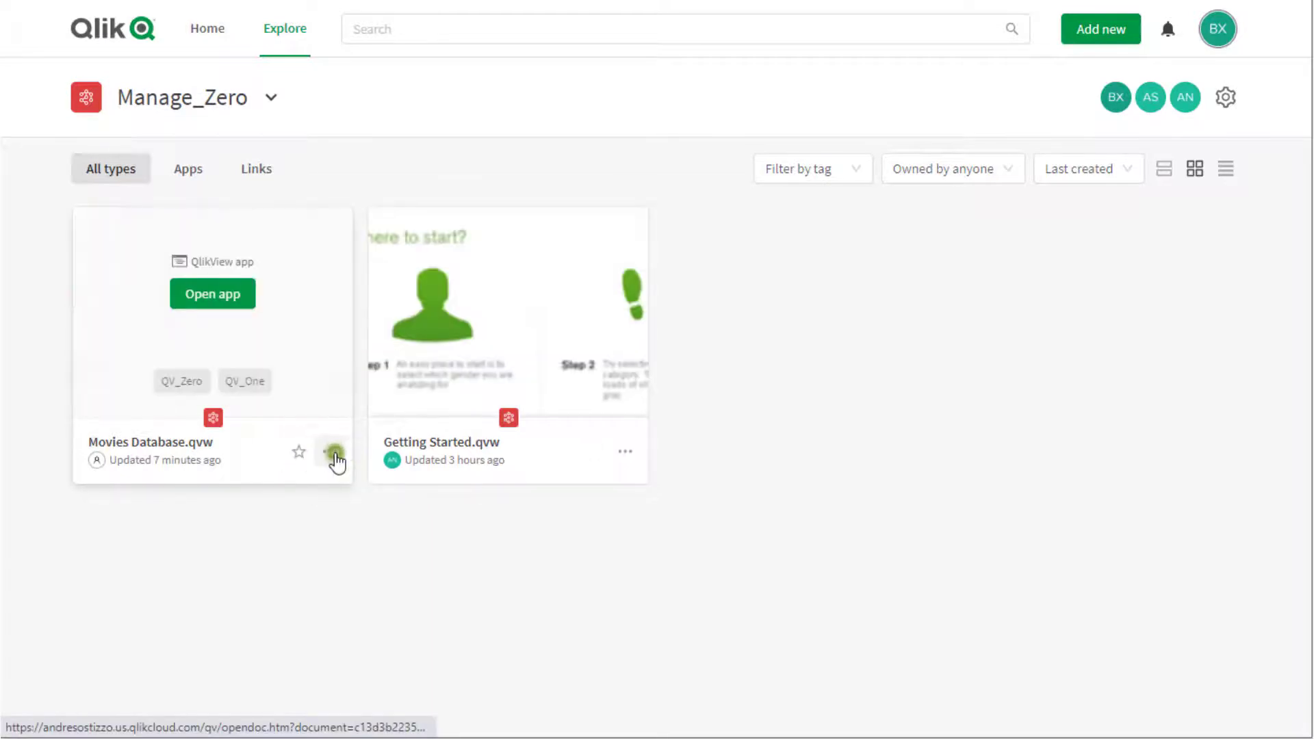
# Delete the Movies Database.qvw app card from Manage_Zero and confirm the deletion
pyautogui.click(337, 454)
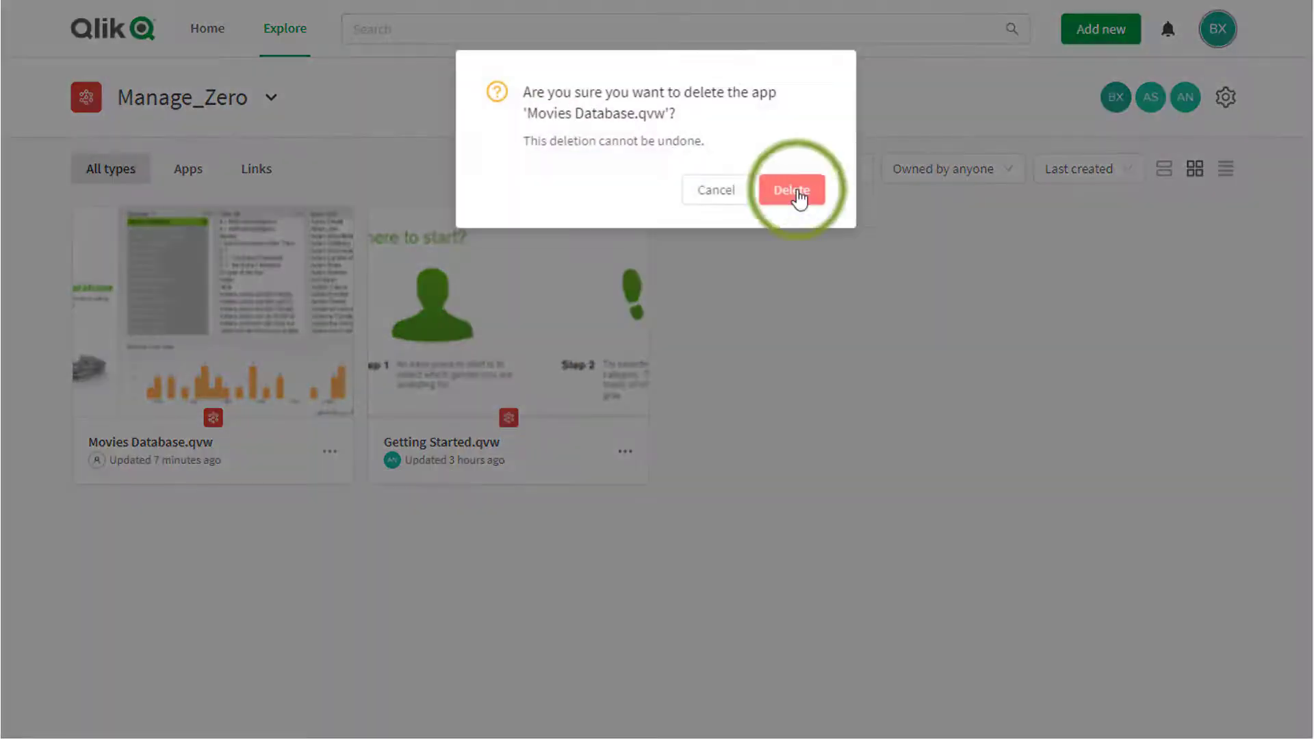
pyautogui.click(791, 190)
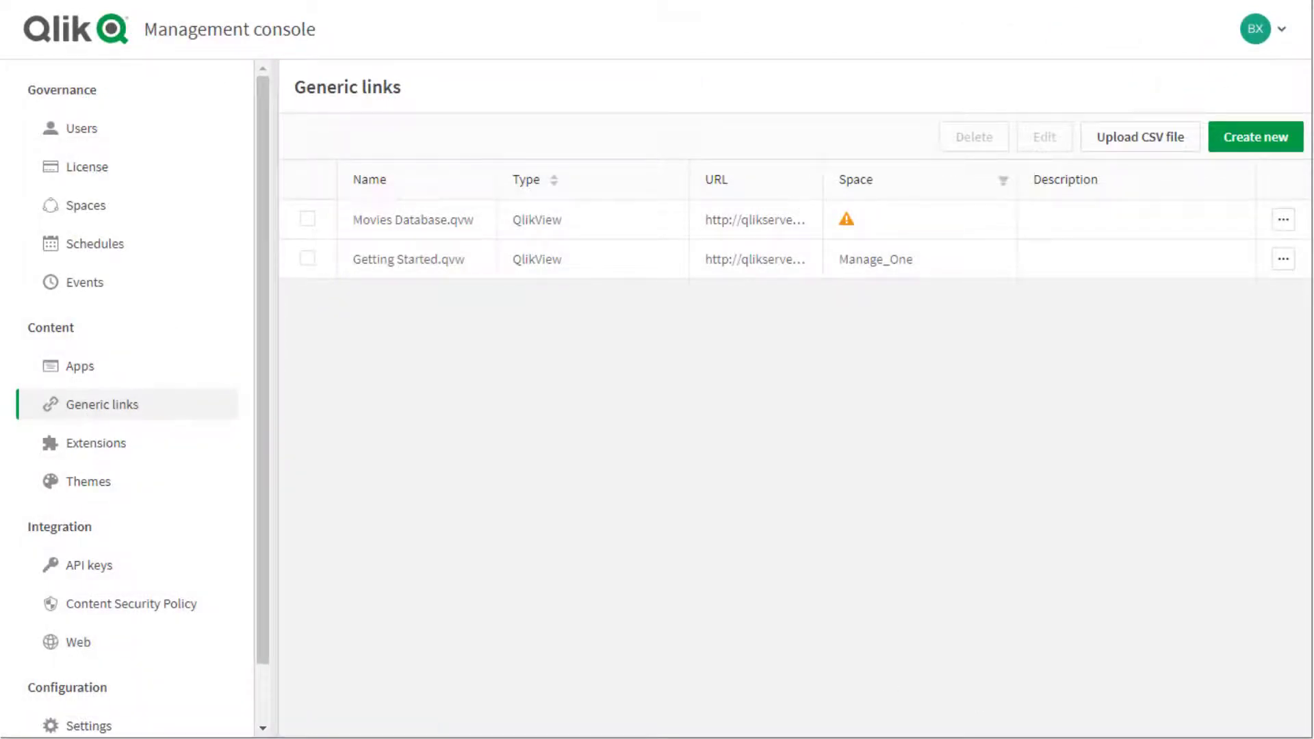
pyautogui.moveTo(1159, 398)
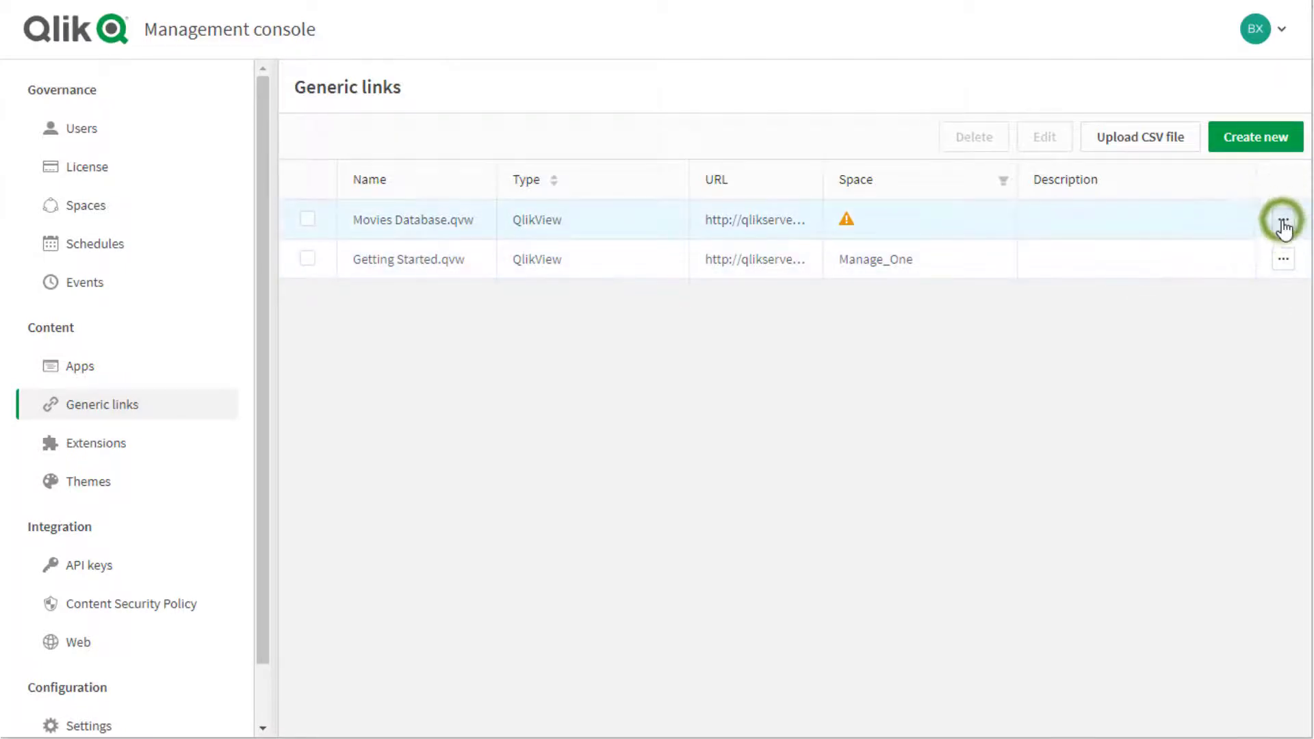
# Extend the Movies Database.qvw link's server name to qlikserver2.domain.local
pyautogui.click(1284, 220)
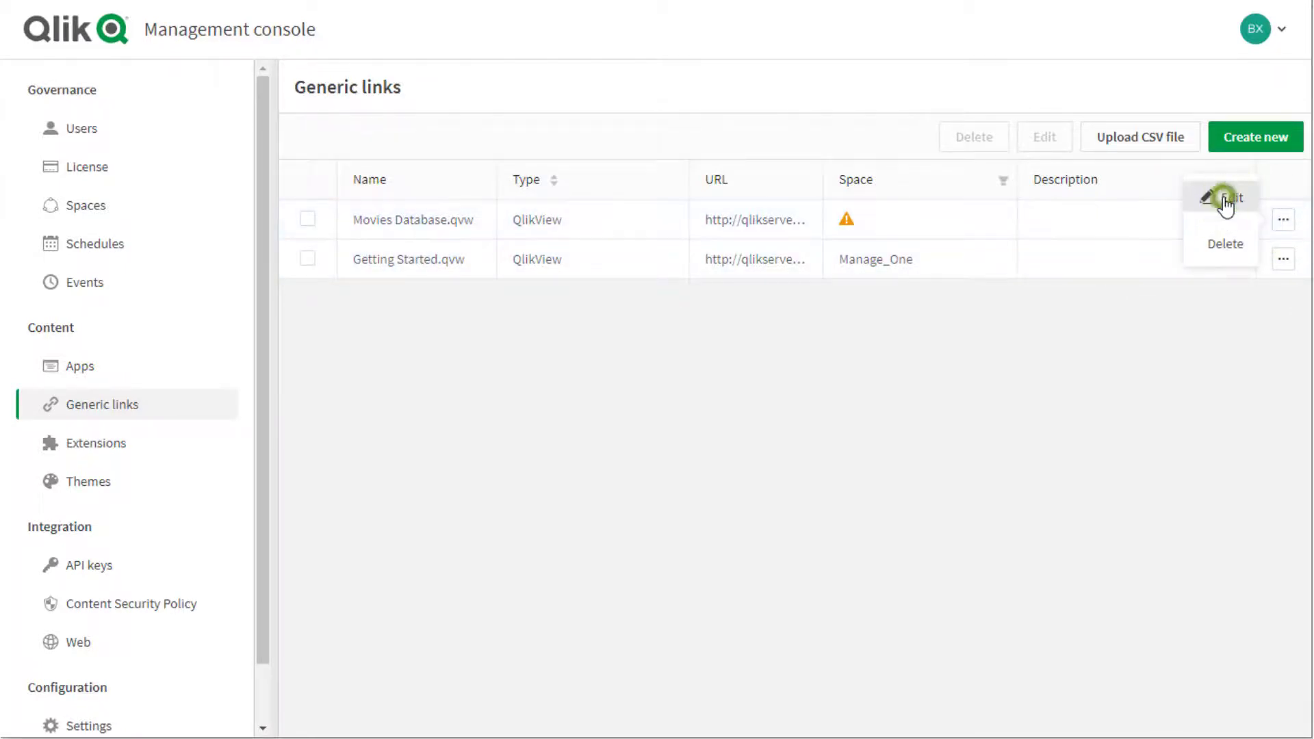
pyautogui.click(1224, 197)
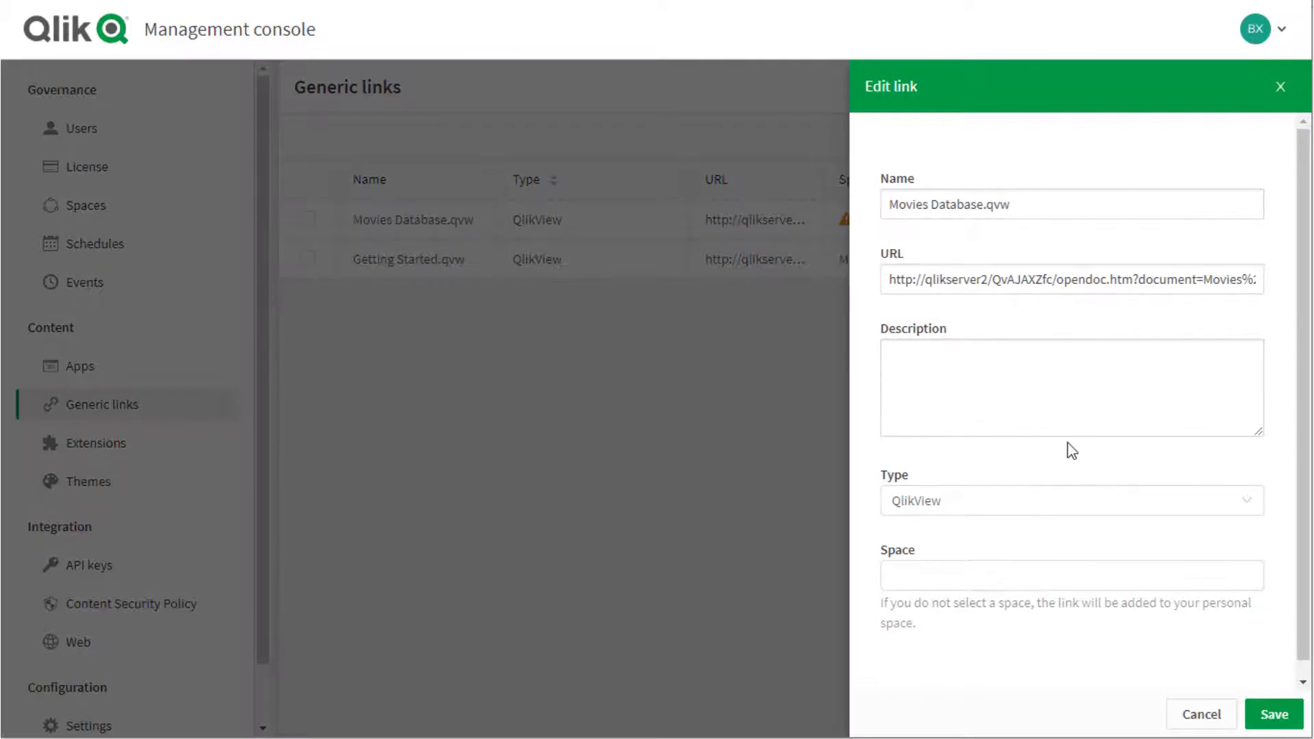
pyautogui.click(994, 279)
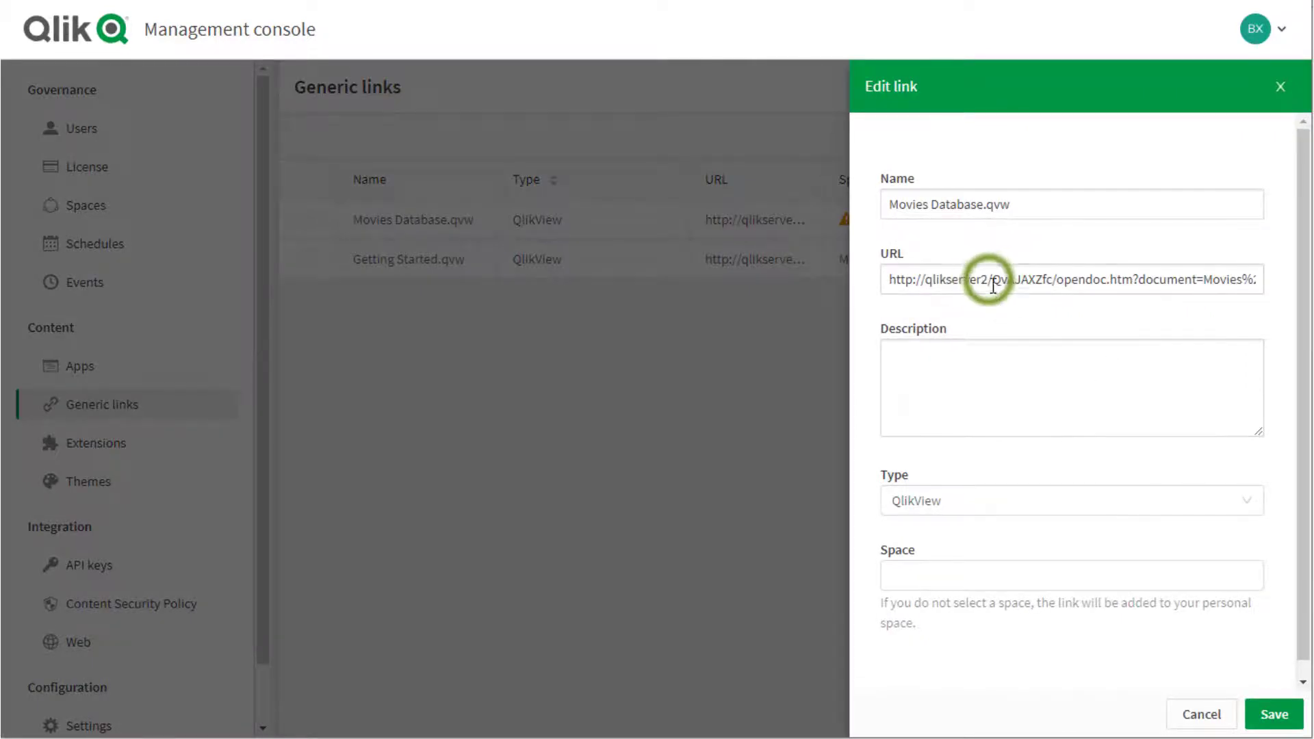
pyautogui.click(994, 279)
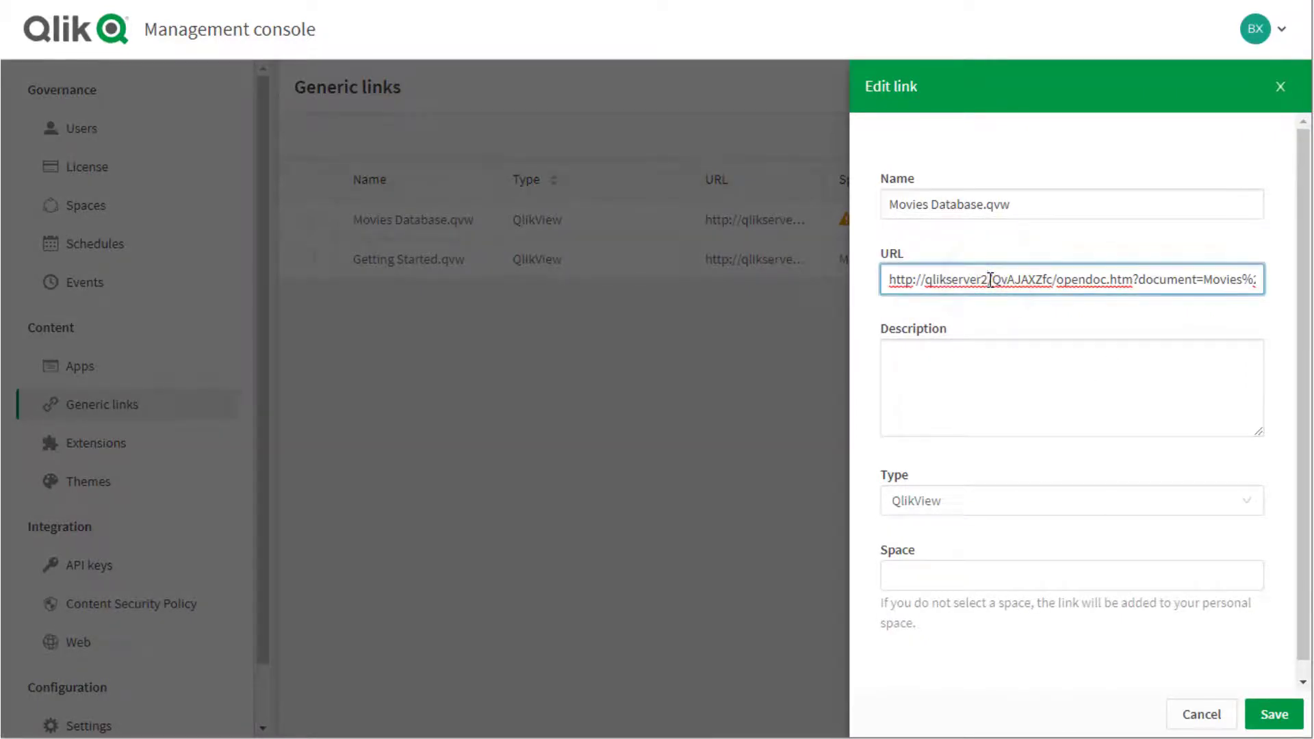
pyautogui.write('domain.local')
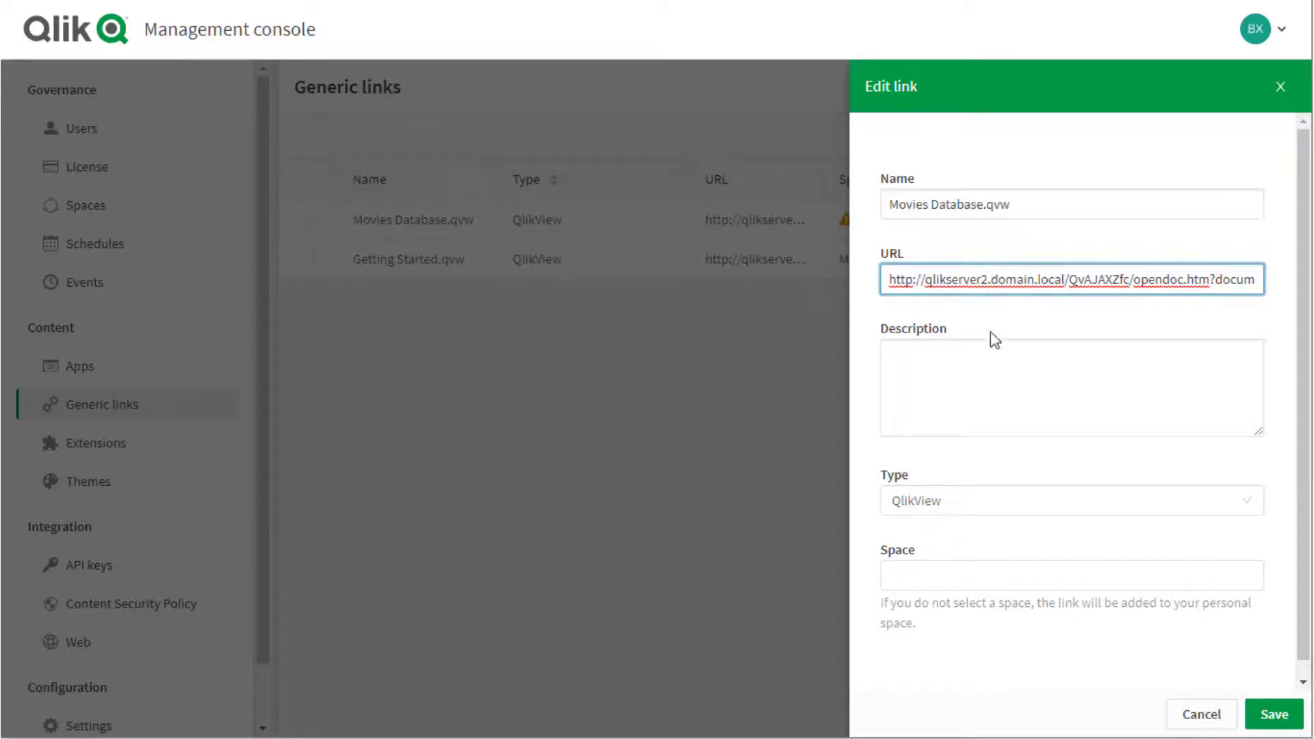
# Assign the link to the Shared_Zero space and save it
pyautogui.click(1071, 576)
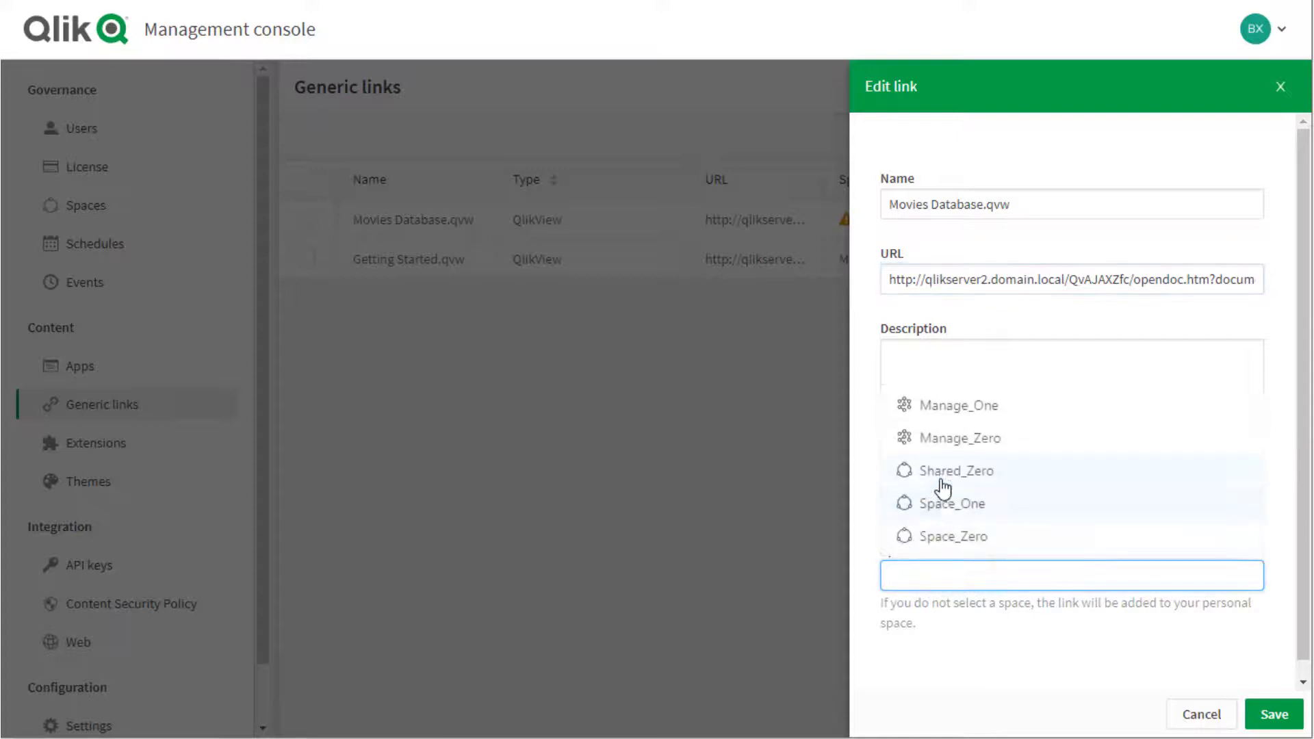
pyautogui.click(956, 471)
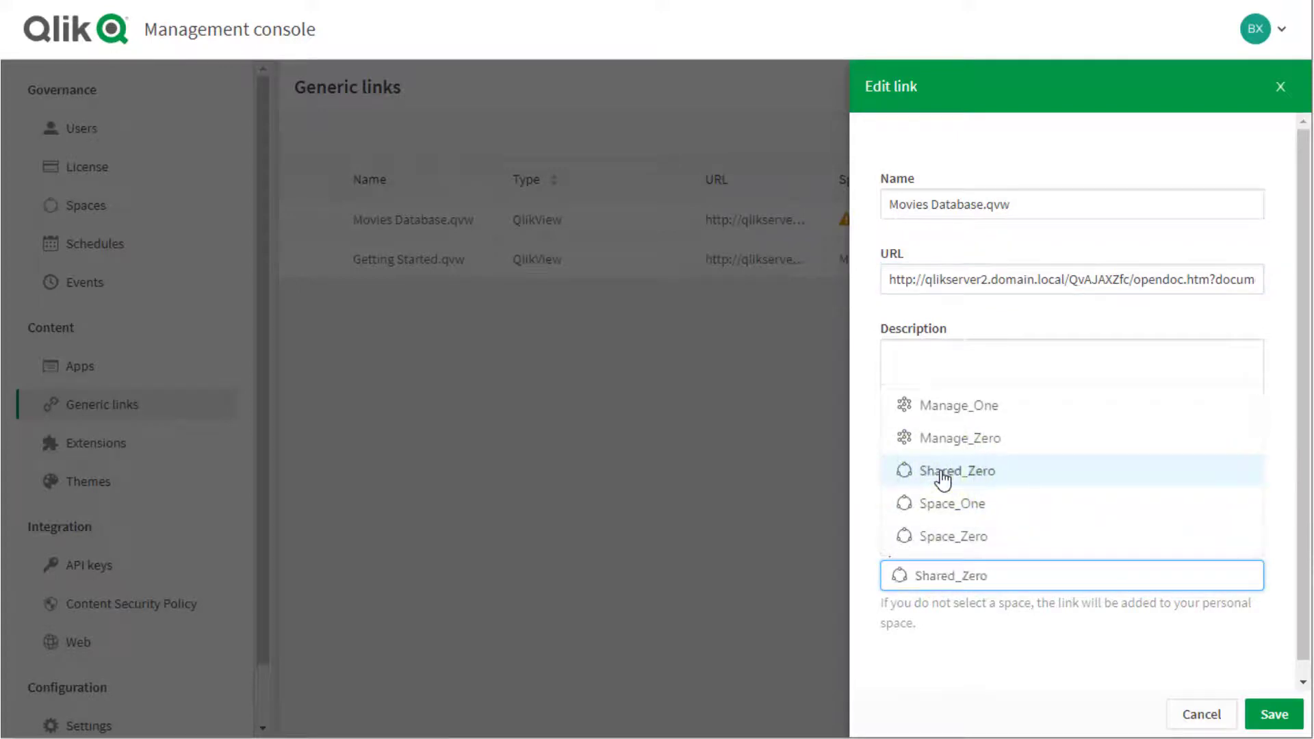
pyautogui.click(958, 471)
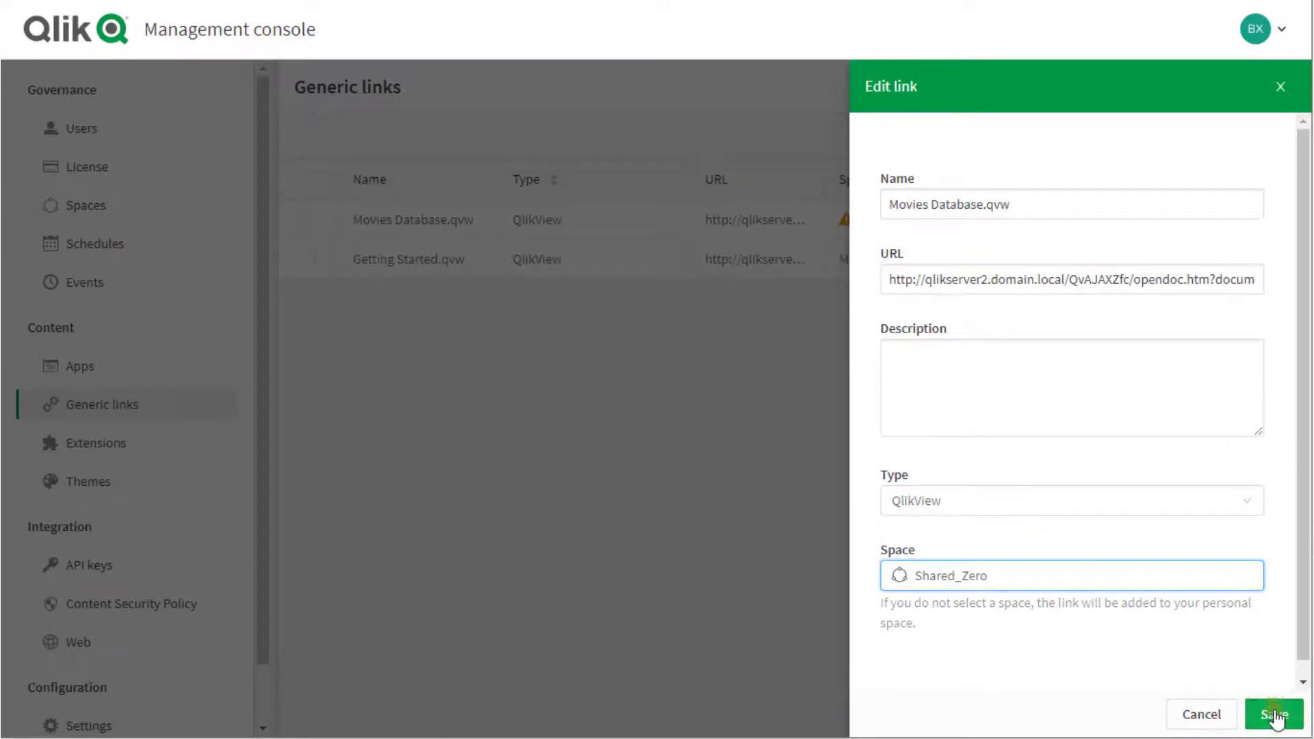
pyautogui.click(1270, 714)
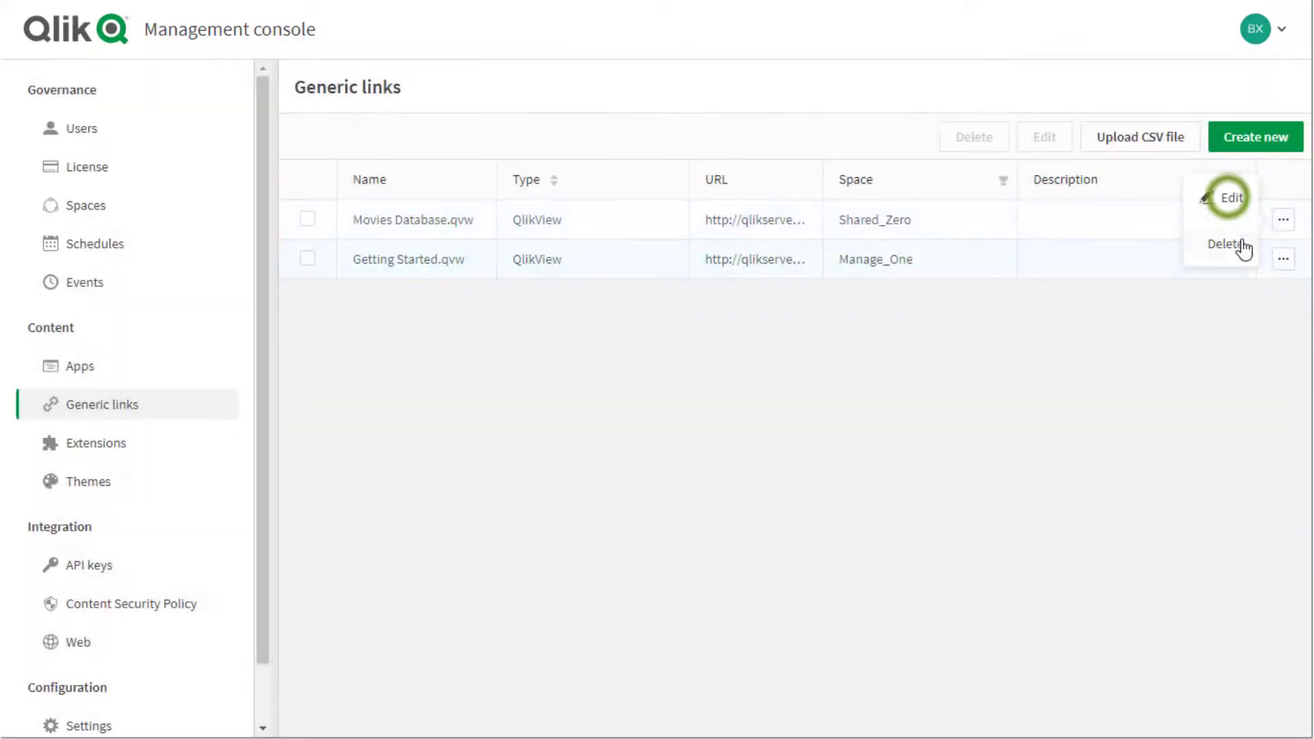
# Move the Movies Database.qvw link into the Manage_One space and save
pyautogui.click(1232, 198)
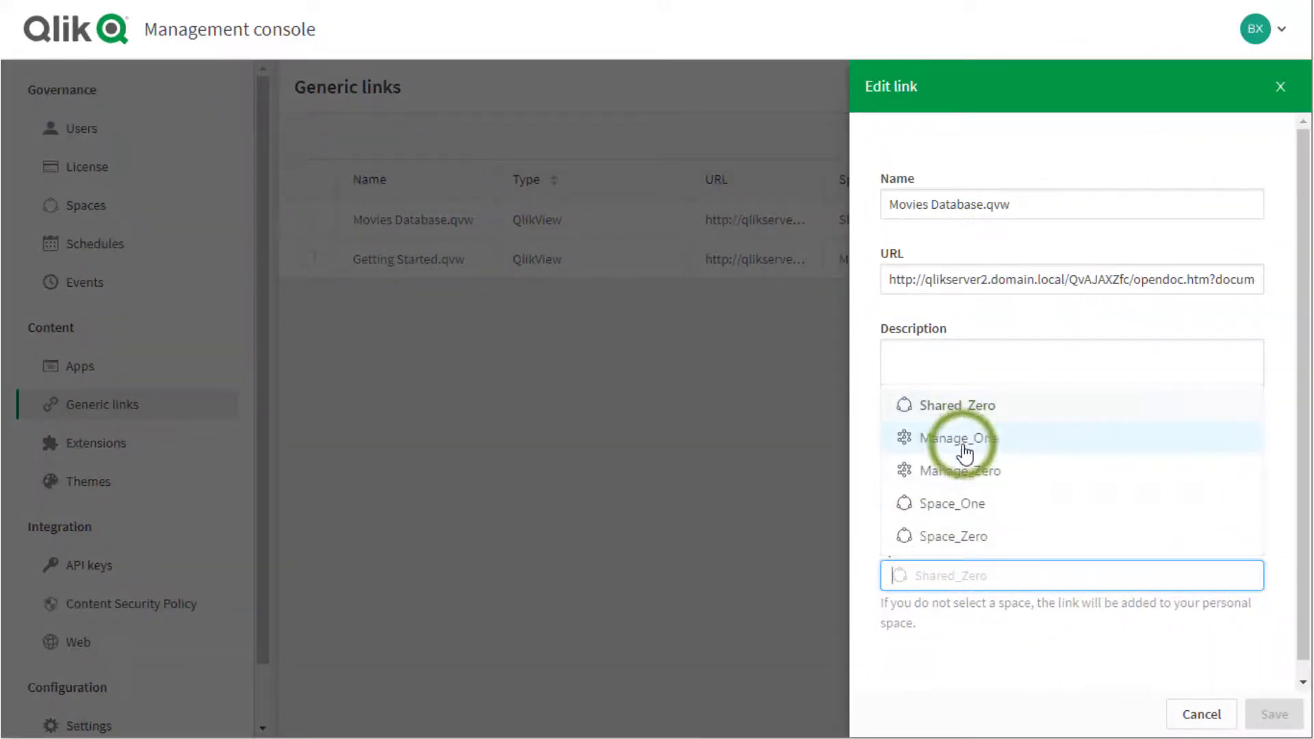
pyautogui.click(960, 437)
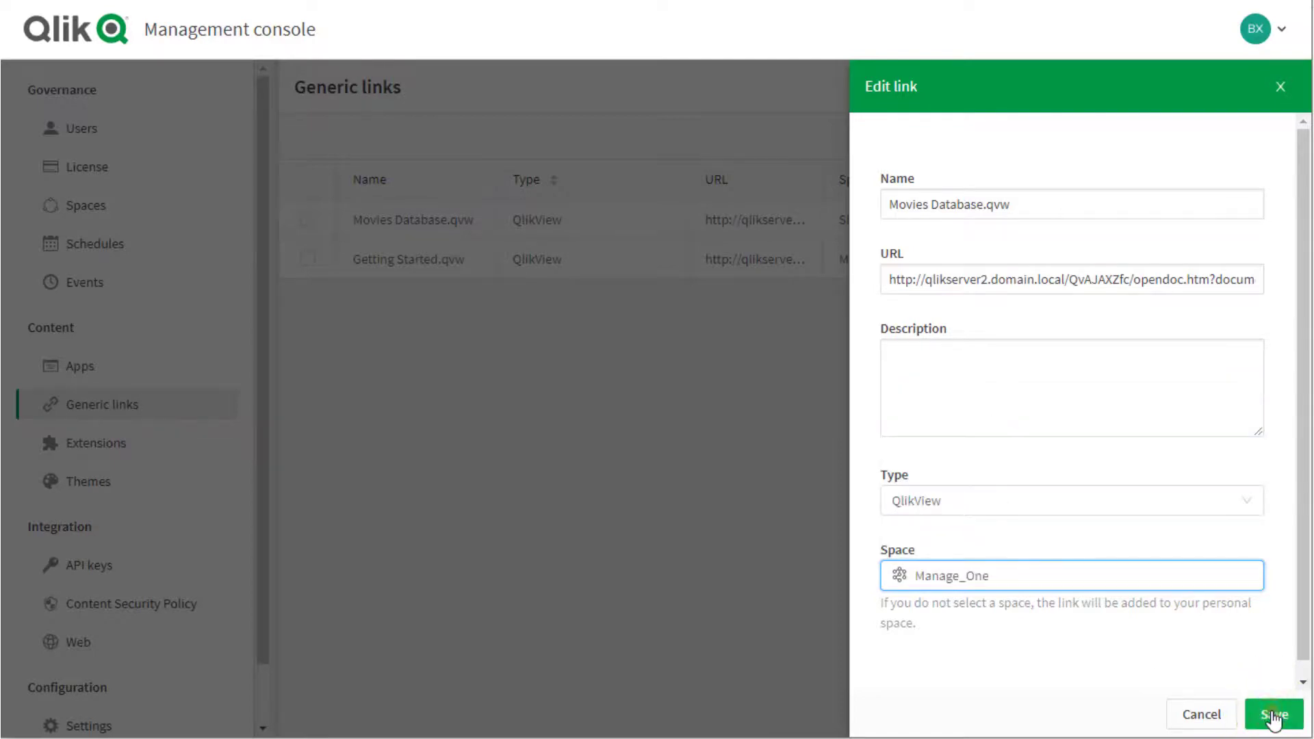
pyautogui.click(1274, 714)
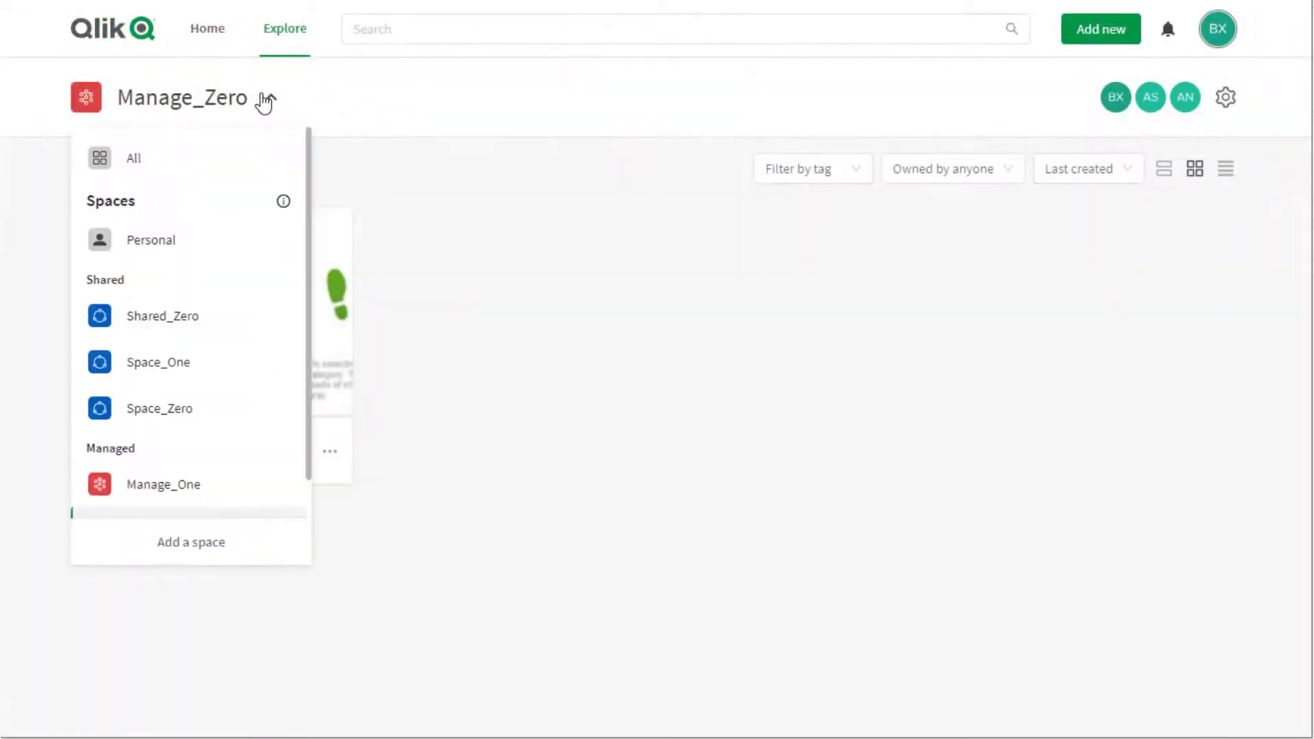
# Open a QlikView link from the Shared_Zero space in Explore
pyautogui.click(160, 317)
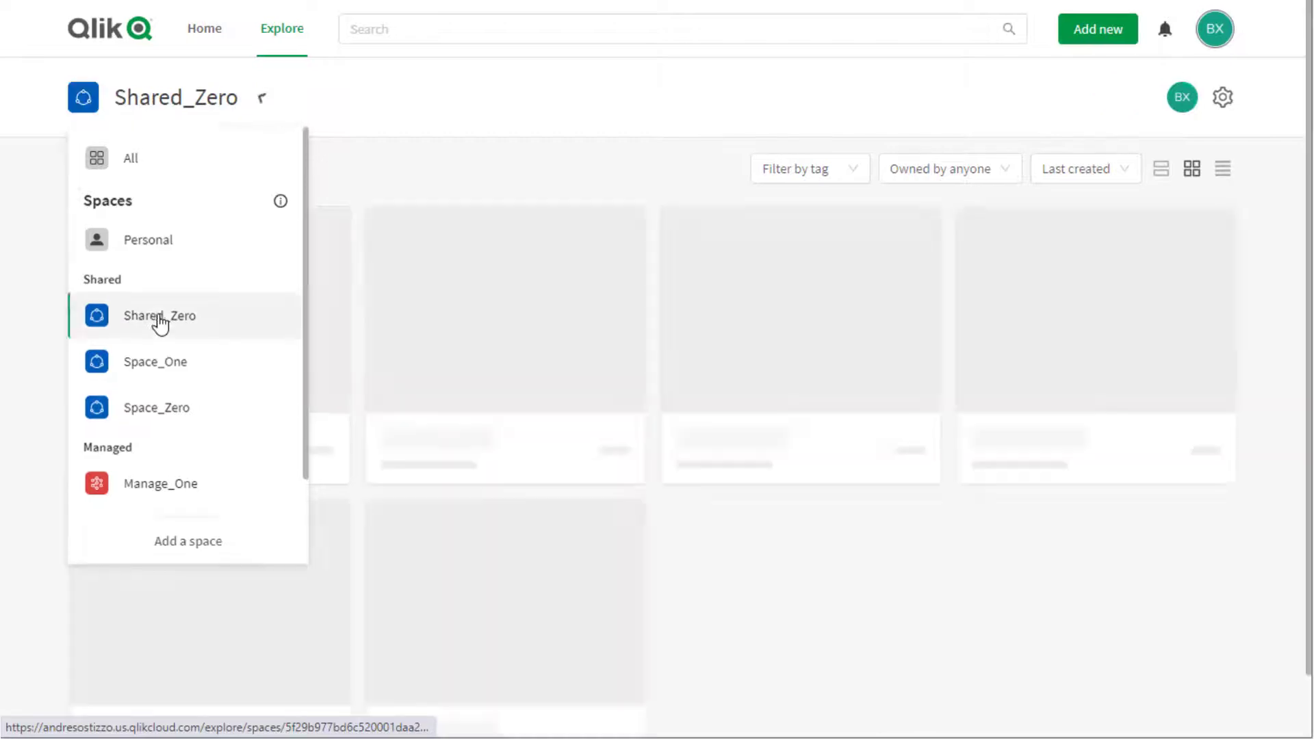
pyautogui.click(158, 315)
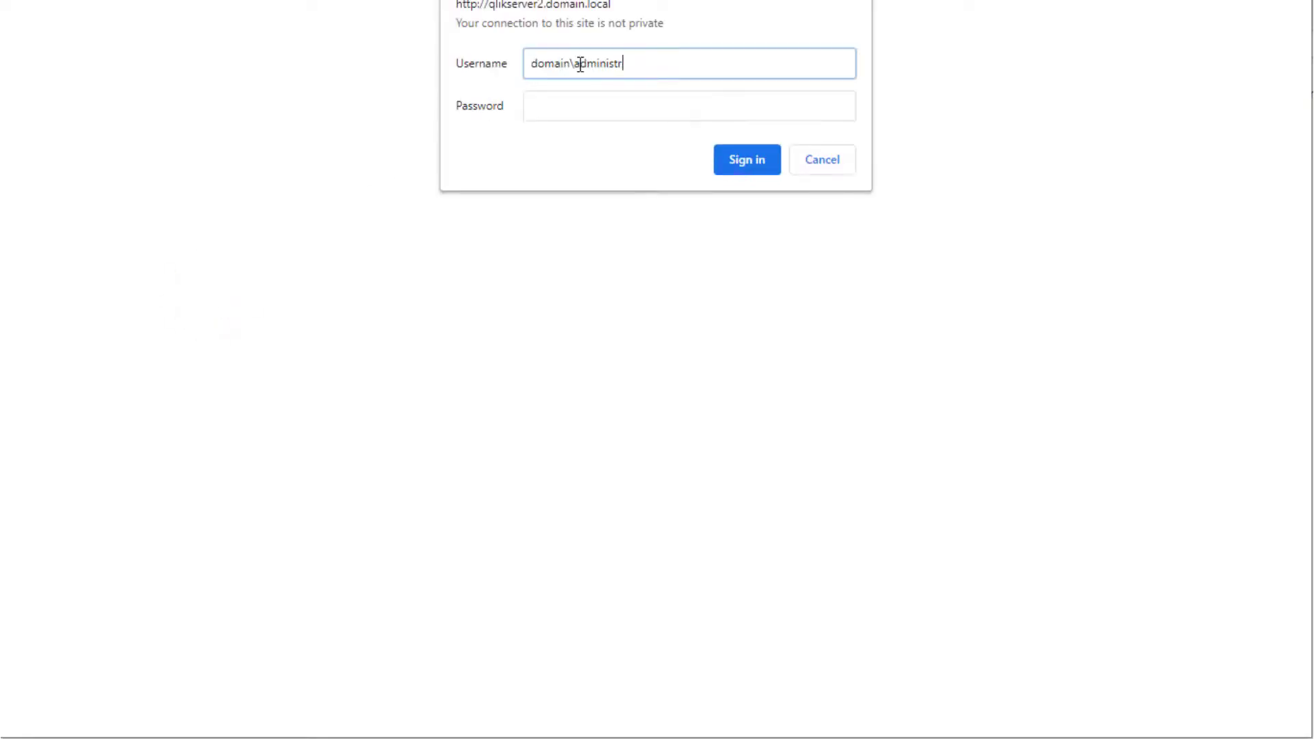
pyautogui.click(746, 159)
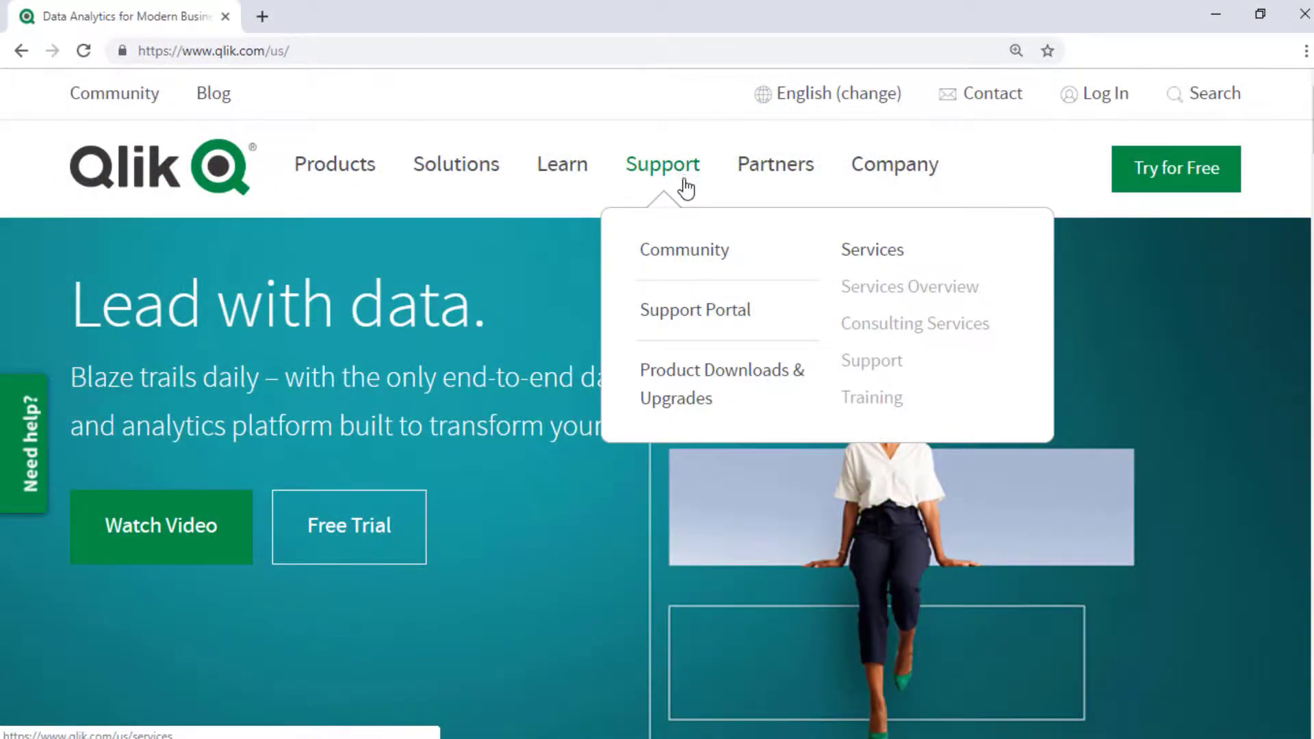
# Search the Qlik Support Portal for 'Windows Event Logs'
pyautogui.click(695, 310)
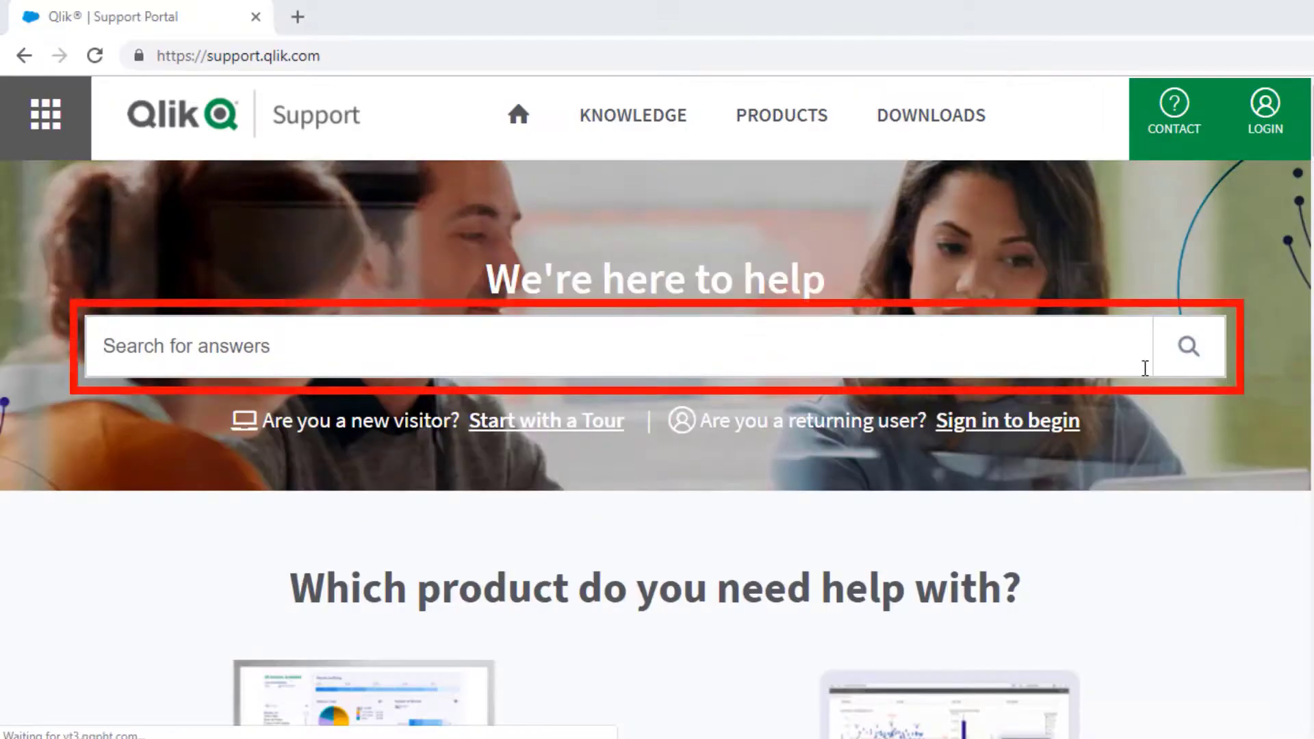
pyautogui.write('Wind')
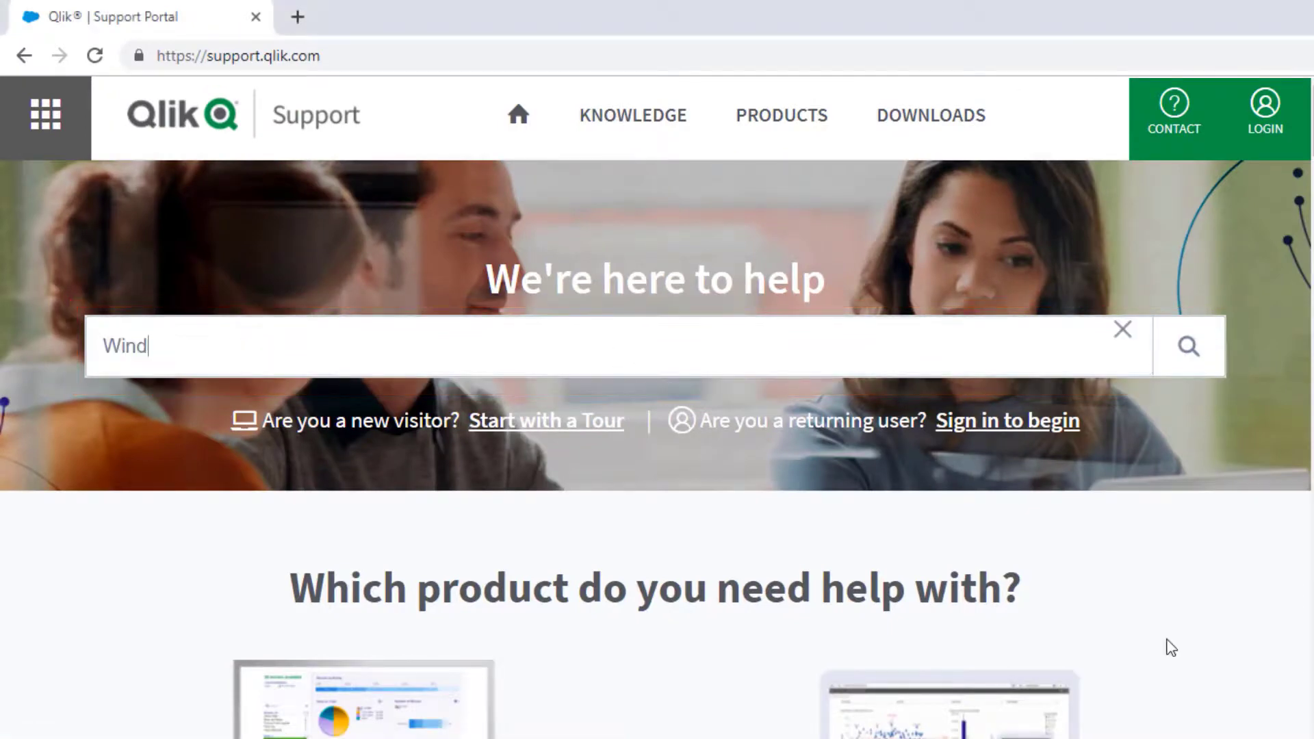
pyautogui.click(1188, 346)
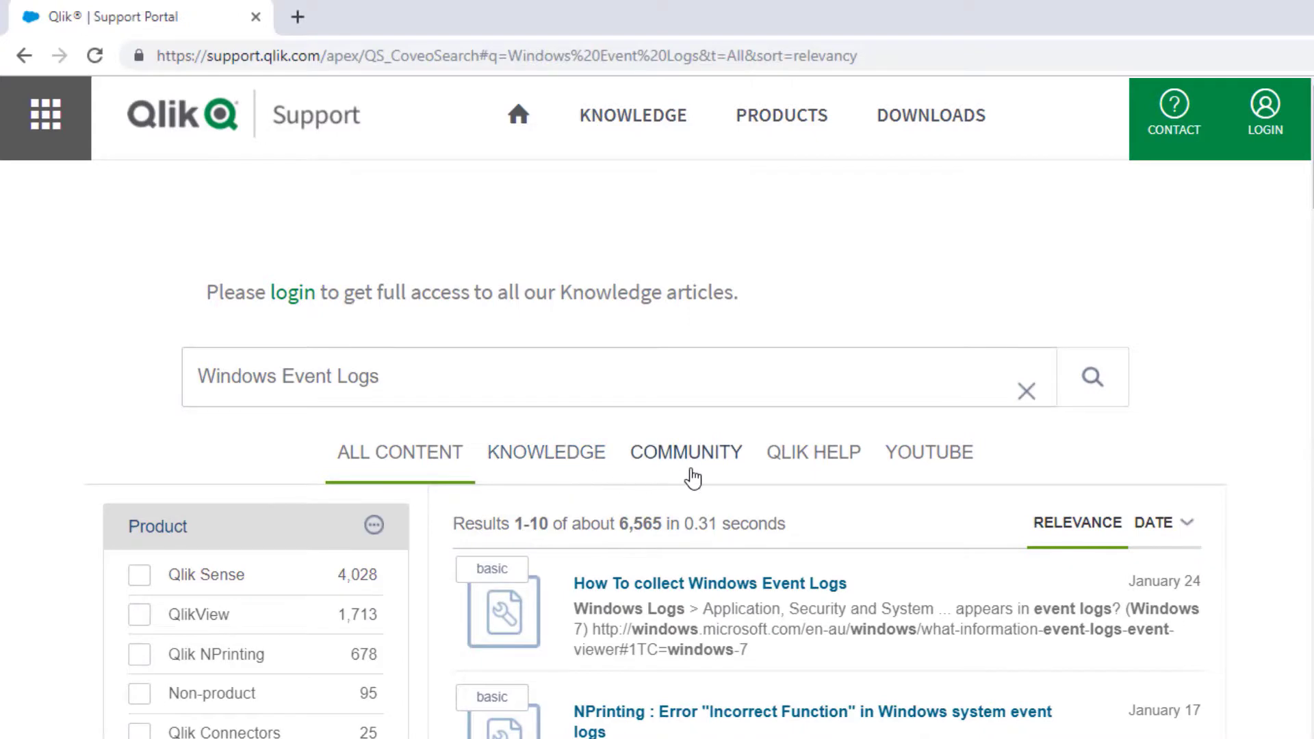
pyautogui.moveTo(945, 470)
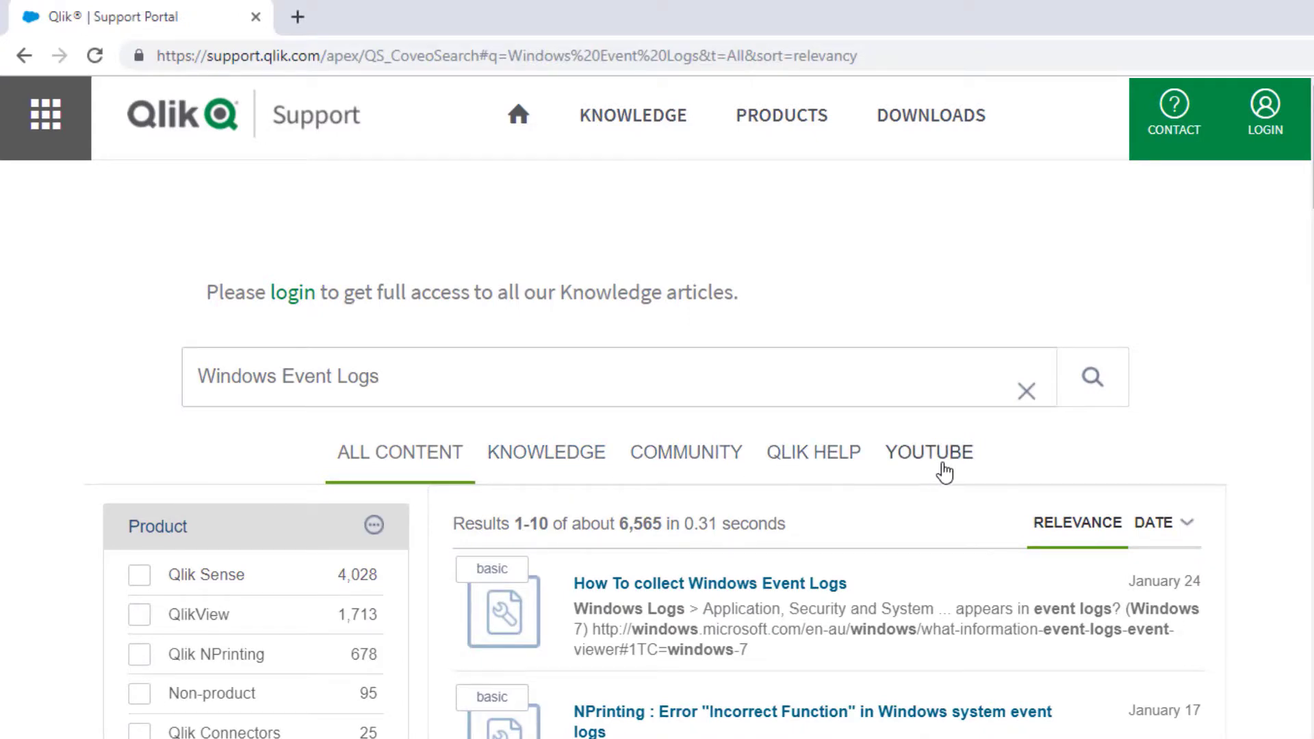
pyautogui.click(518, 115)
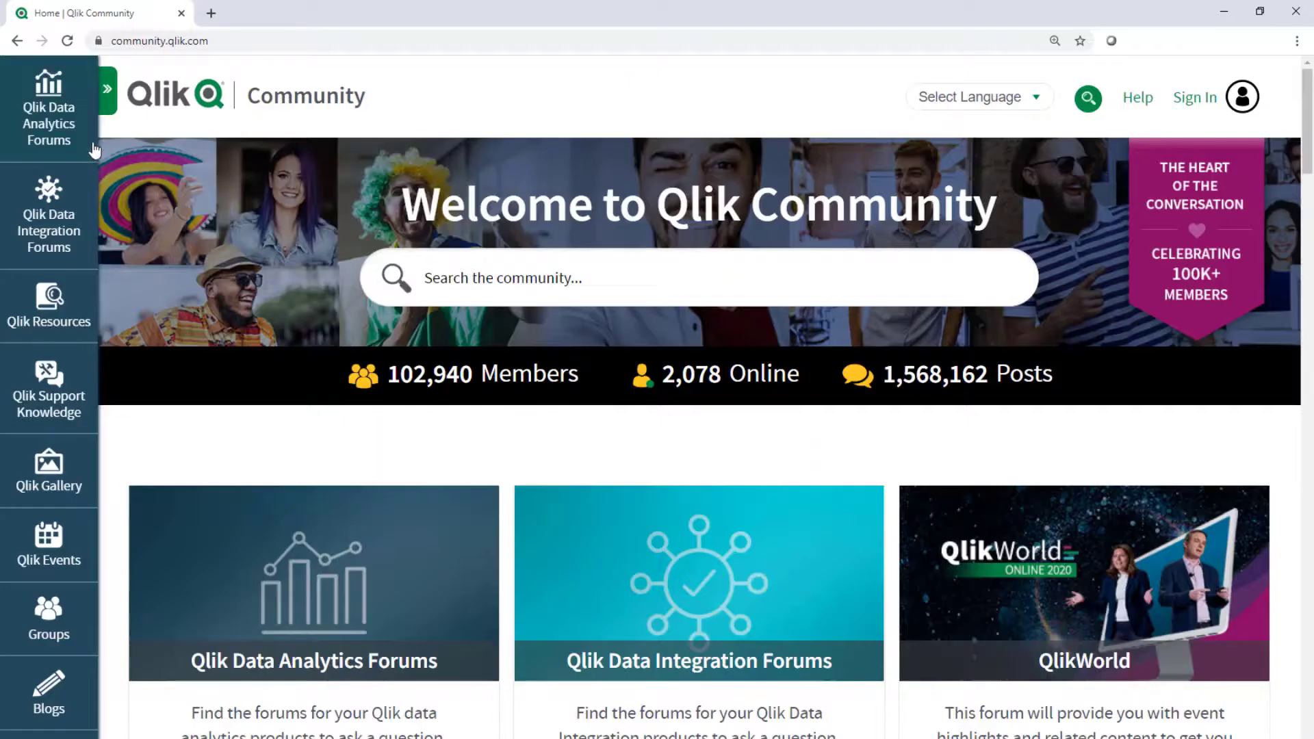
# Open the Community navigation panel and expand the Qlik Data Analytics Forums list
pyautogui.click(105, 88)
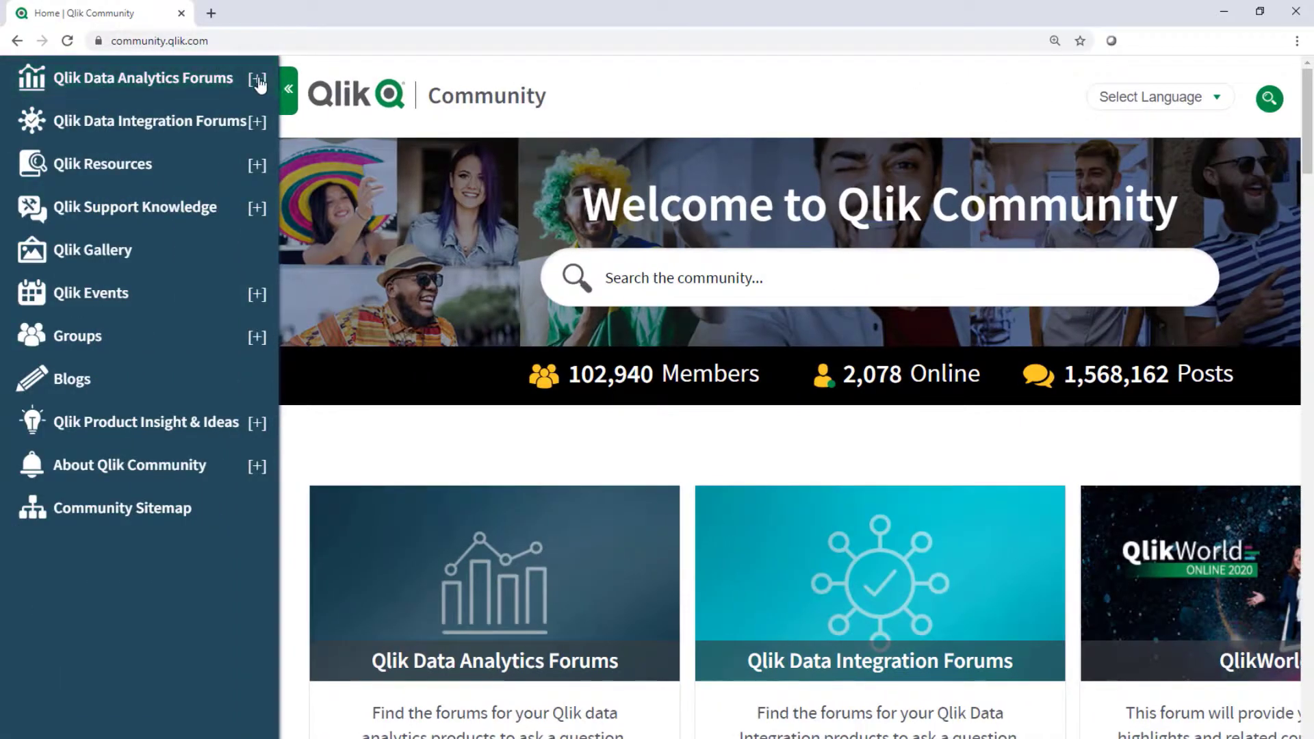
pyautogui.click(258, 78)
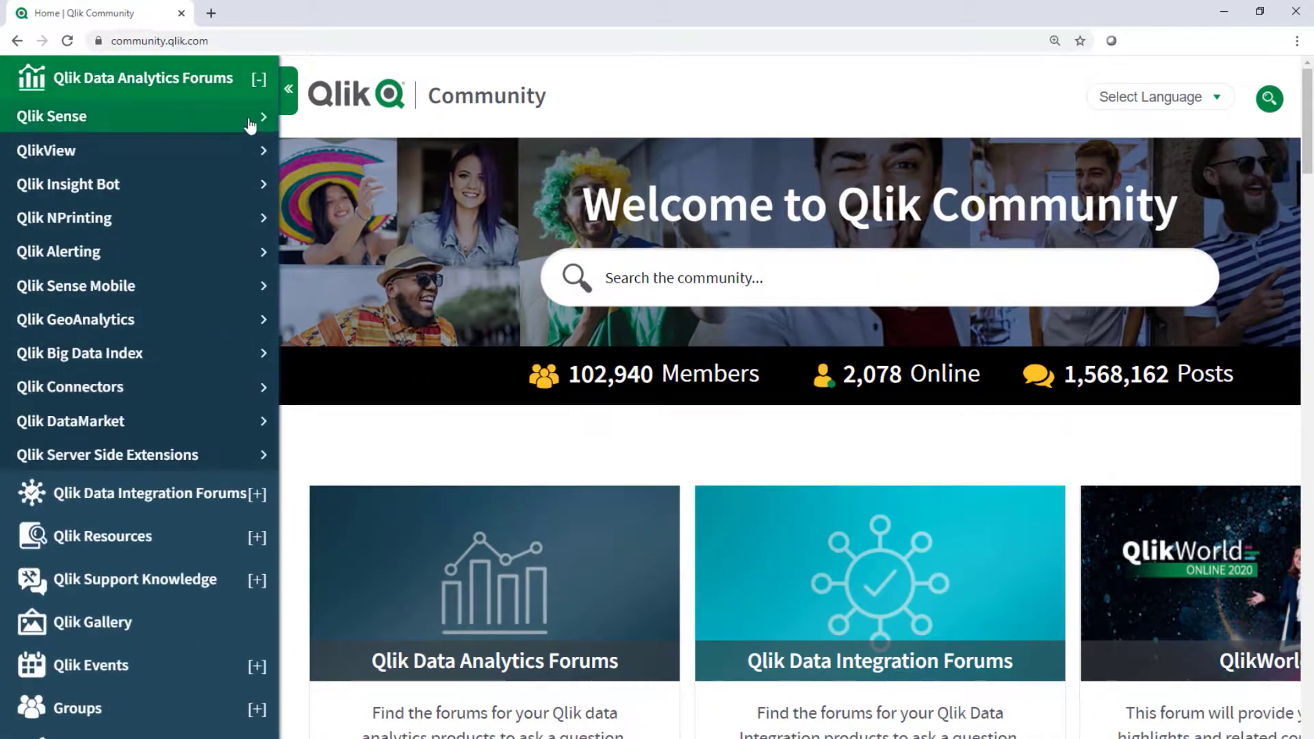